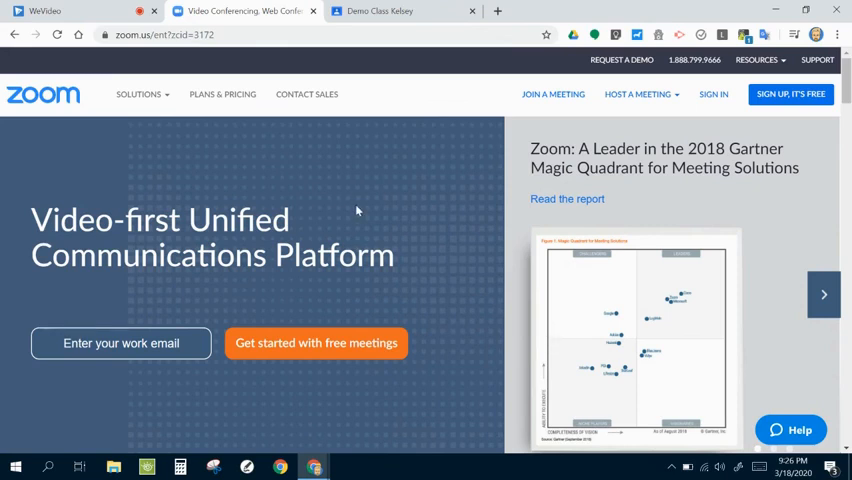
{"action": "mouse_move", "coordinate": [364, 184]}
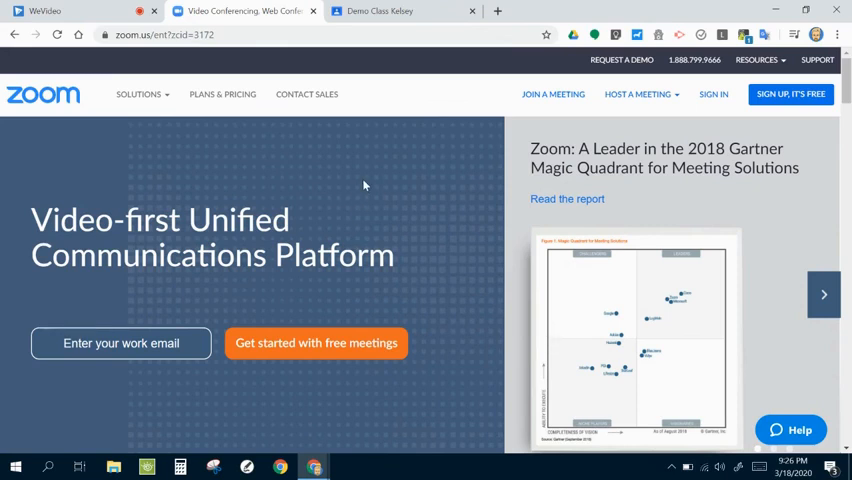
Browse the Resources menu on zoom.us, then go to the account sign-in page.
{"action": "left_click", "coordinate": [756, 60]}
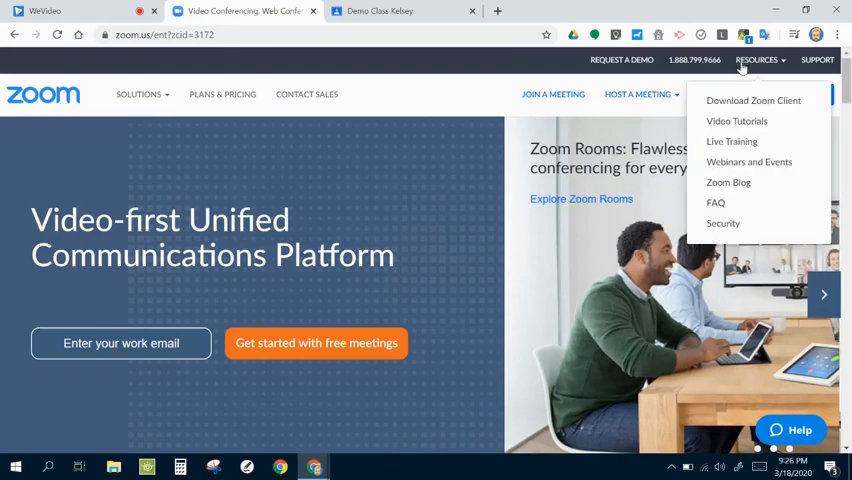
{"action": "left_click", "coordinate": [712, 94]}
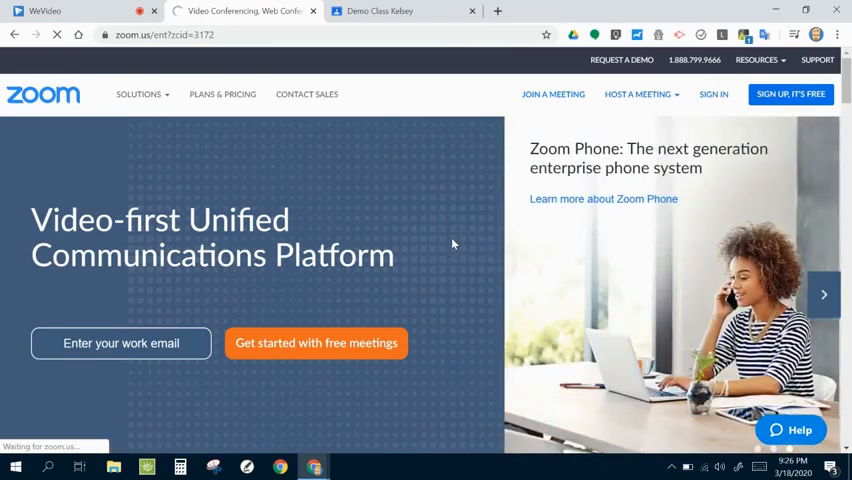
{"action": "scroll", "scroll_direction": "down", "scroll_amount": 3}
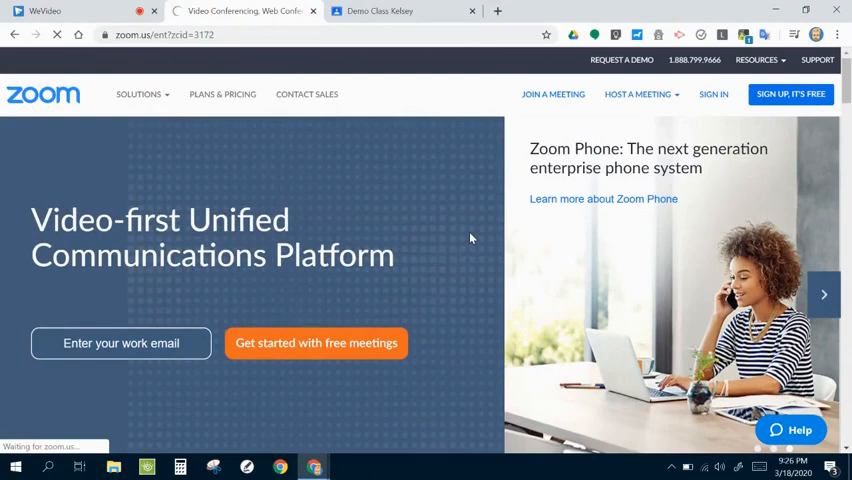
{"action": "left_click", "coordinate": [712, 94]}
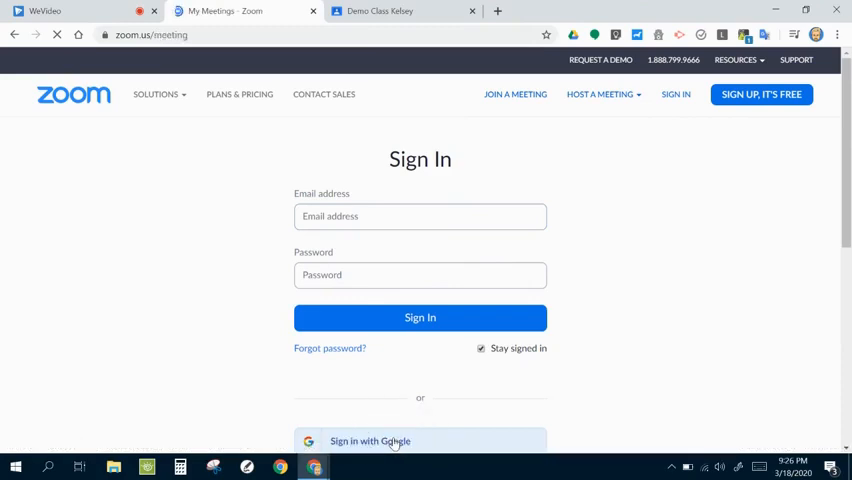
Sign in to the Zoom account to reach the upcoming meetings list.
{"action": "left_click", "coordinate": [370, 440]}
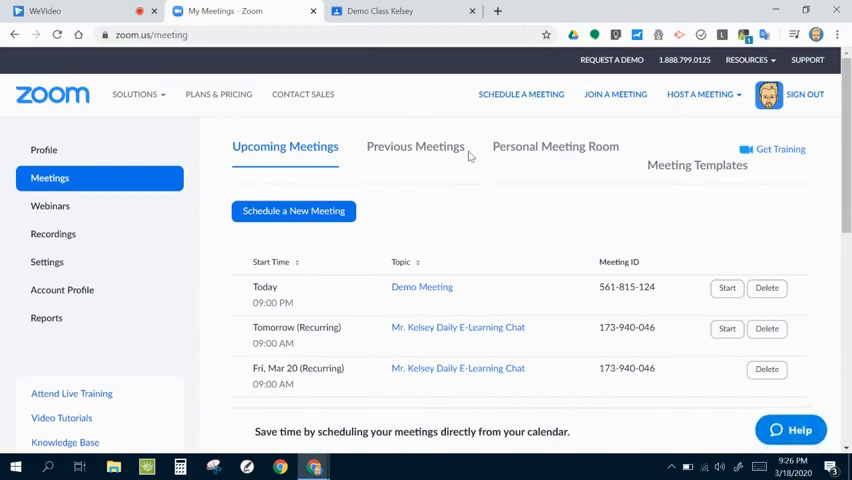
{"action": "mouse_move", "coordinate": [488, 192]}
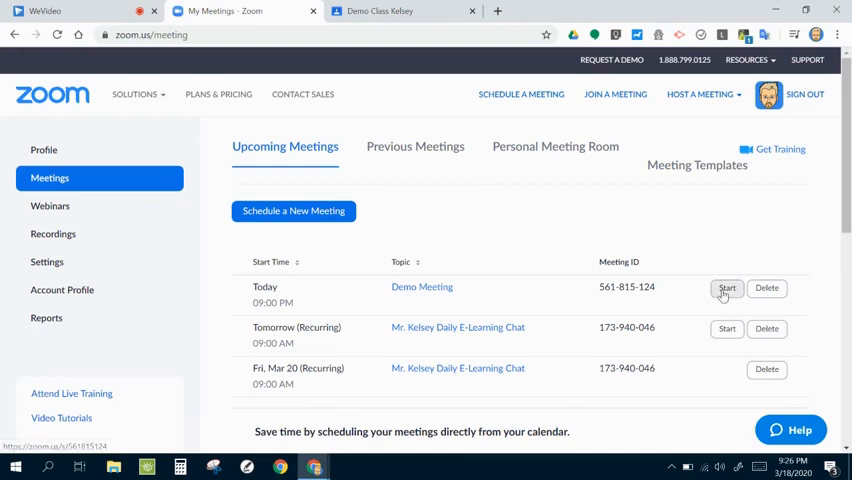
{"action": "mouse_move", "coordinate": [488, 212]}
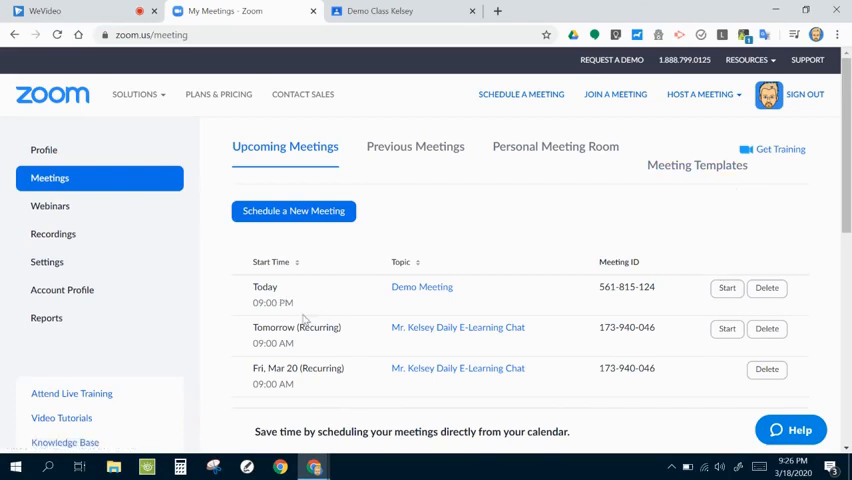
{"action": "mouse_move", "coordinate": [432, 228]}
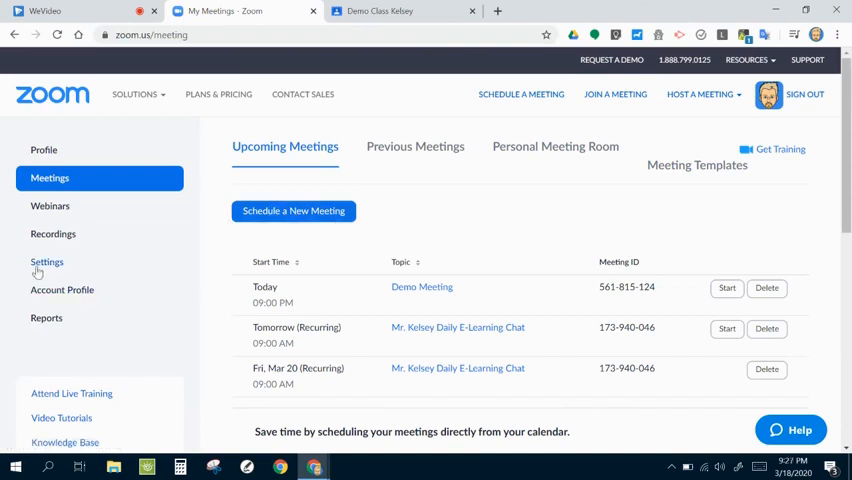
Review the Meeting settings, including chat, co-host and host-only screen sharing.
{"action": "left_click", "coordinate": [48, 262]}
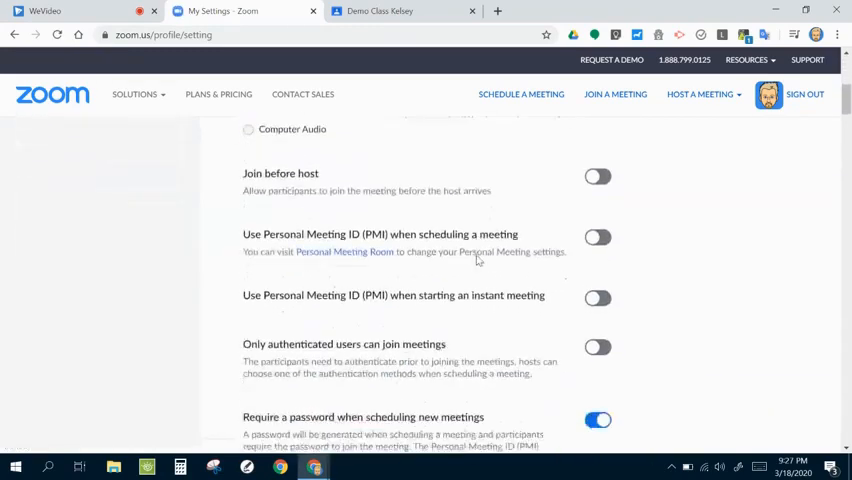
{"action": "scroll", "scroll_direction": "down", "scroll_amount": 3}
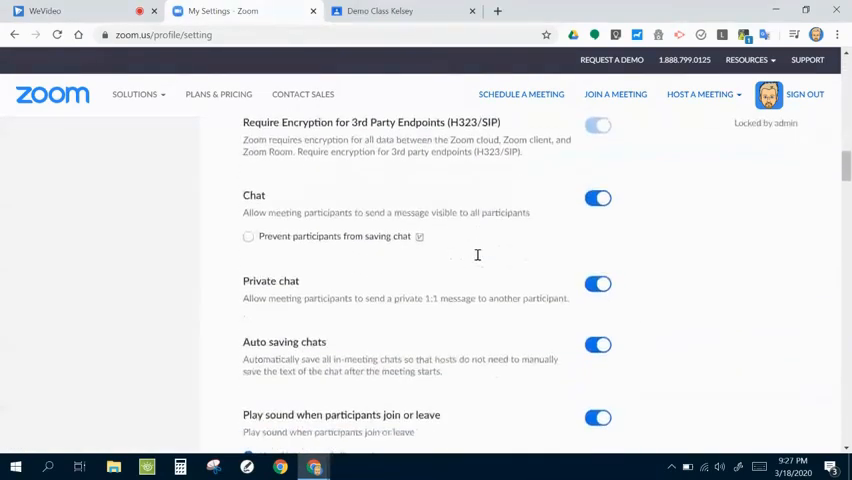
{"action": "scroll", "scroll_direction": "down", "scroll_amount": 3}
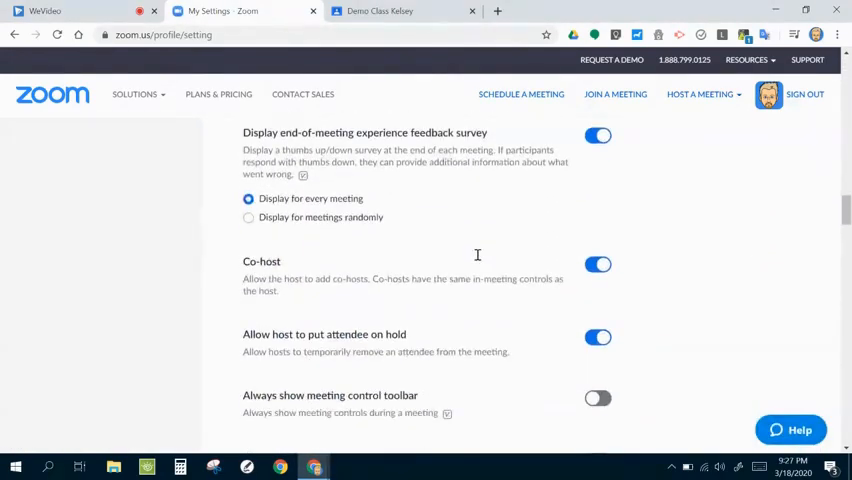
{"action": "scroll", "scroll_direction": "down", "scroll_amount": 3}
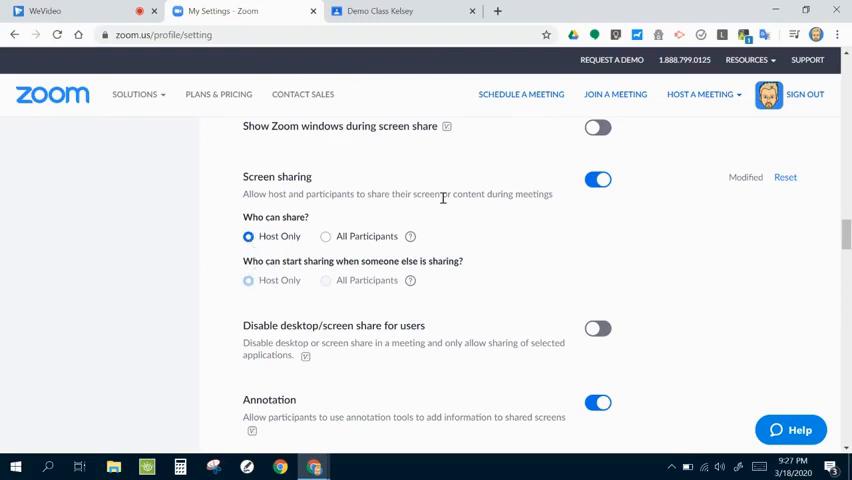
{"action": "mouse_move", "coordinate": [450, 232]}
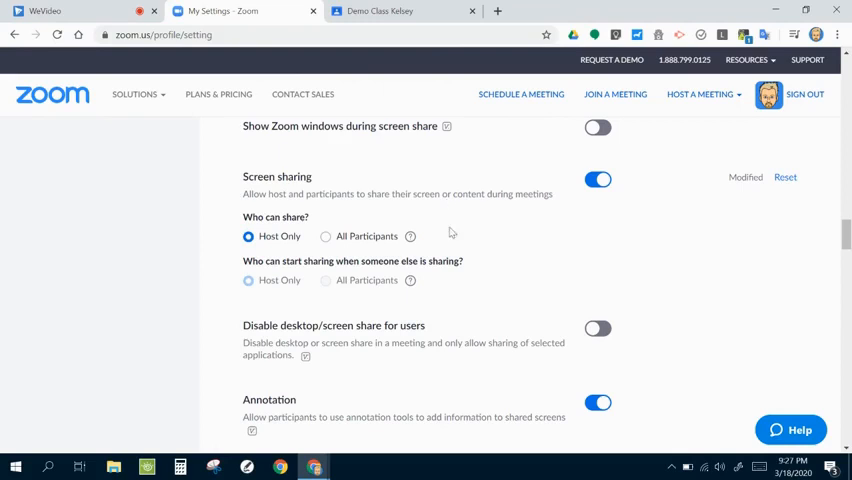
{"action": "mouse_move", "coordinate": [490, 260]}
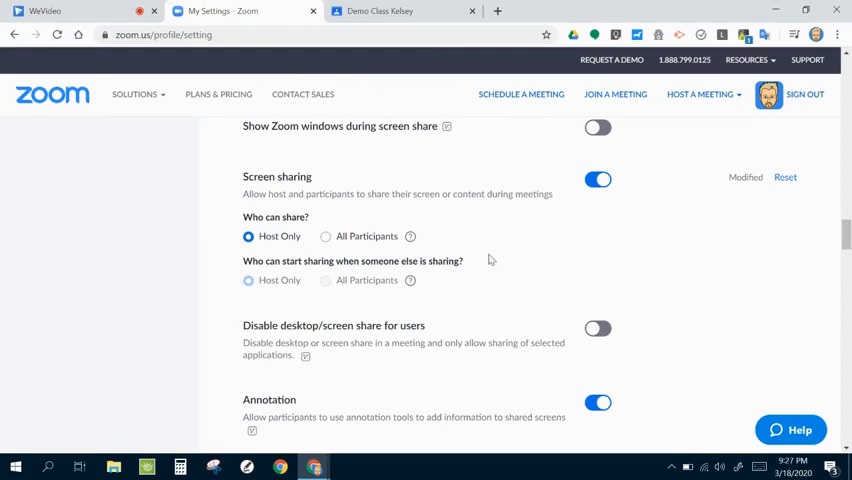
{"action": "scroll", "scroll_direction": "down", "scroll_amount": 3}
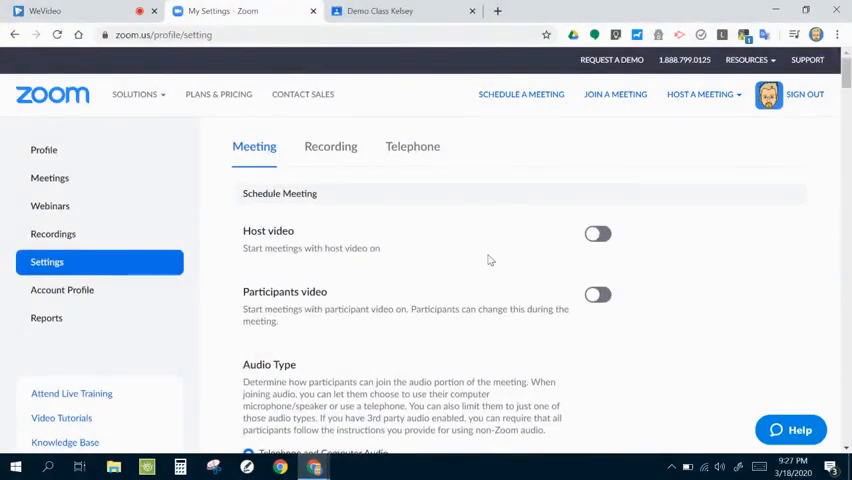
{"action": "mouse_move", "coordinate": [400, 284]}
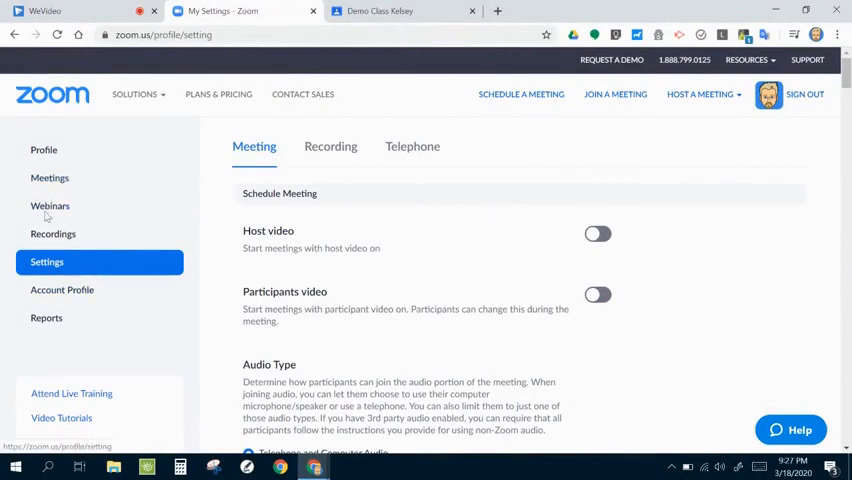
Schedule a new meeting from Meetings with the topic 'Demo 2' and view template choices.
{"action": "left_click", "coordinate": [50, 176]}
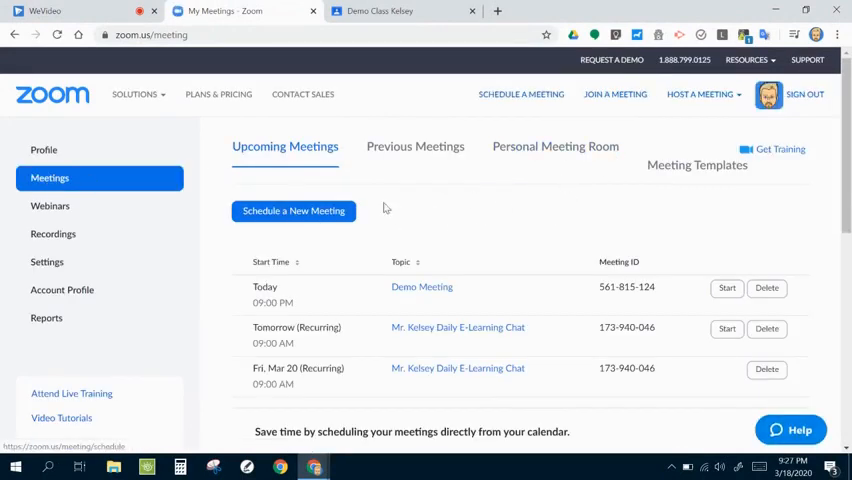
{"action": "left_click", "coordinate": [292, 212]}
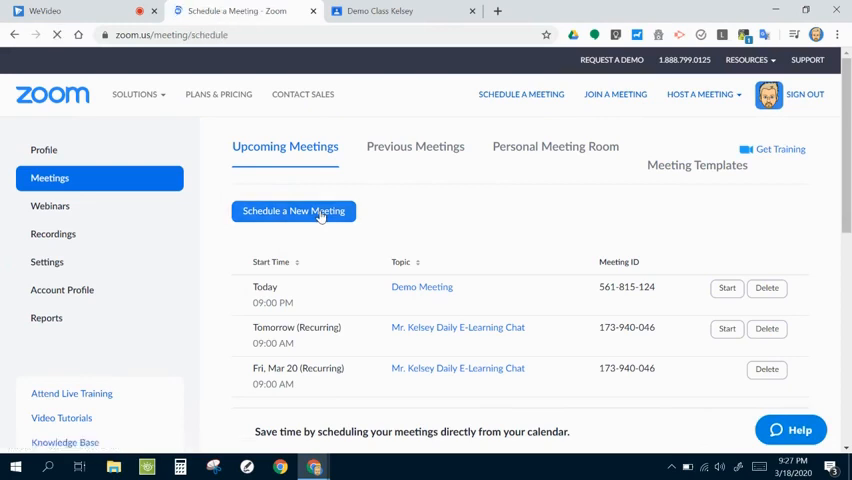
{"action": "left_click", "coordinate": [292, 212]}
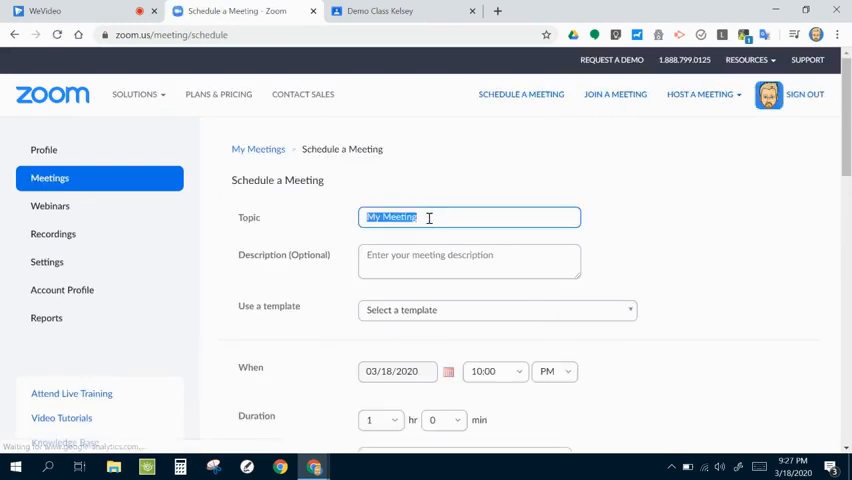
{"action": "type", "text": "Demo 2"}
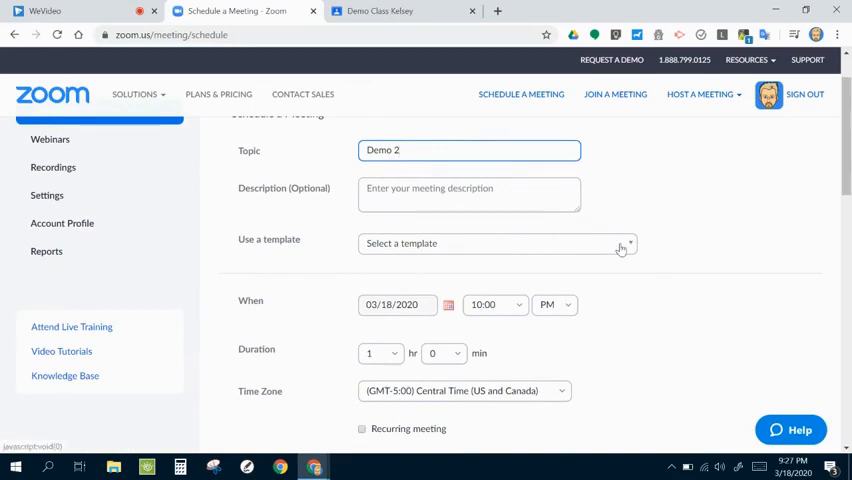
{"action": "left_click", "coordinate": [498, 244]}
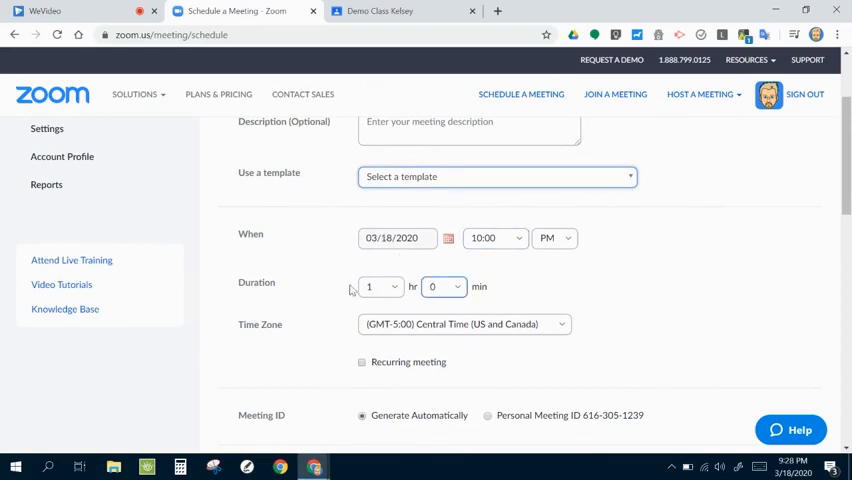
Stop requiring a meeting password for Demo 2.
{"action": "scroll", "scroll_direction": "down", "scroll_amount": 3}
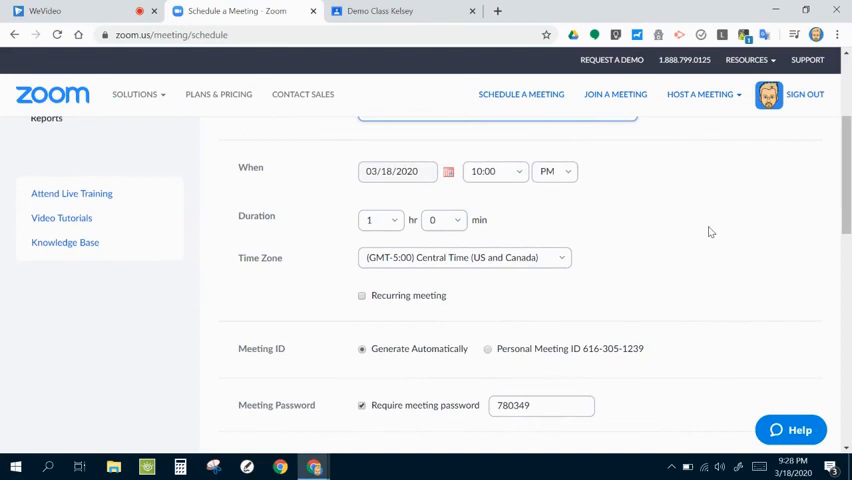
{"action": "mouse_move", "coordinate": [632, 264]}
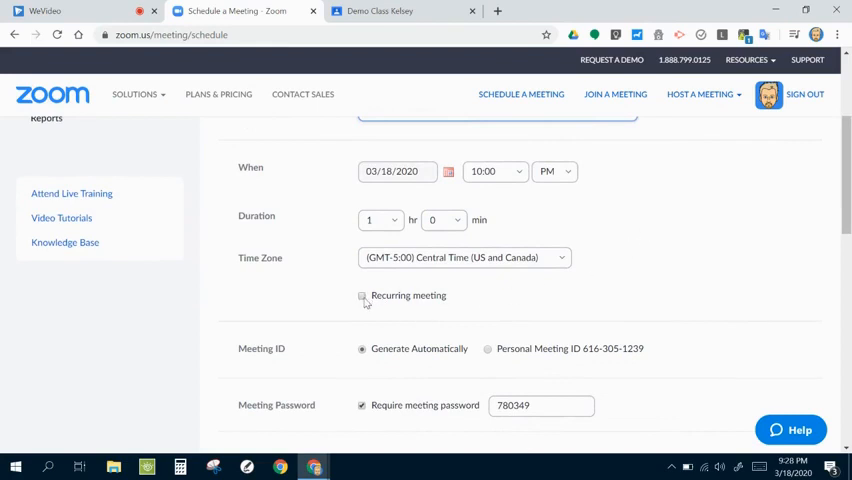
{"action": "left_click", "coordinate": [362, 296]}
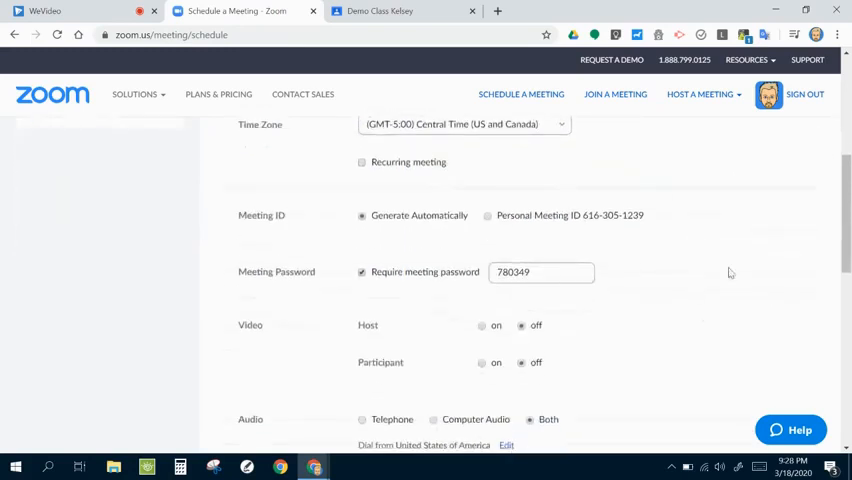
{"action": "mouse_move", "coordinate": [656, 204]}
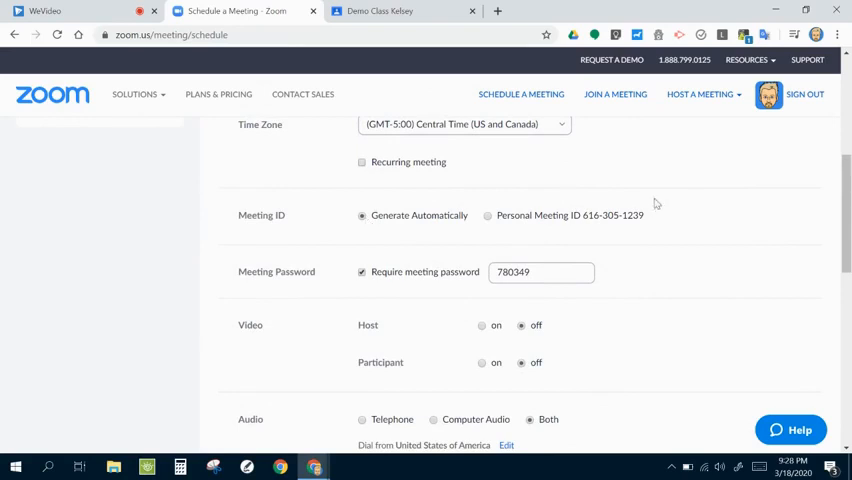
{"action": "mouse_move", "coordinate": [352, 256]}
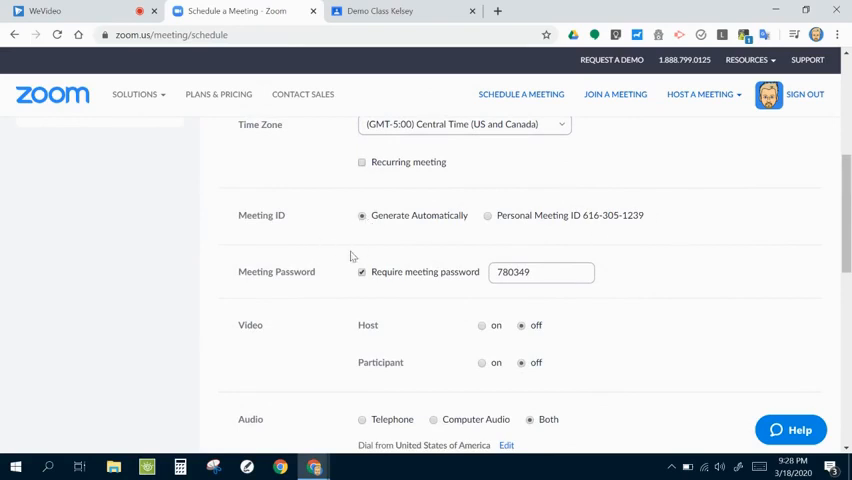
{"action": "left_click", "coordinate": [360, 272]}
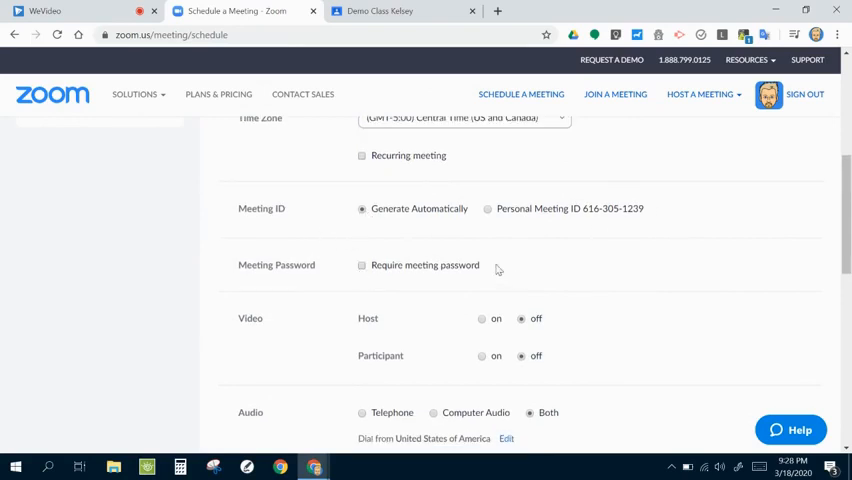
Set participant video to on when the meeting starts.
{"action": "scroll", "scroll_direction": "down", "scroll_amount": 3}
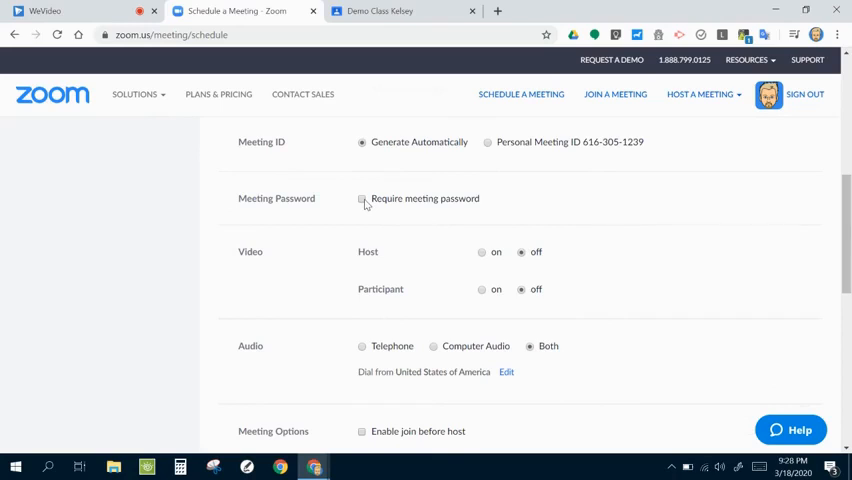
{"action": "scroll", "scroll_direction": "down", "scroll_amount": 3}
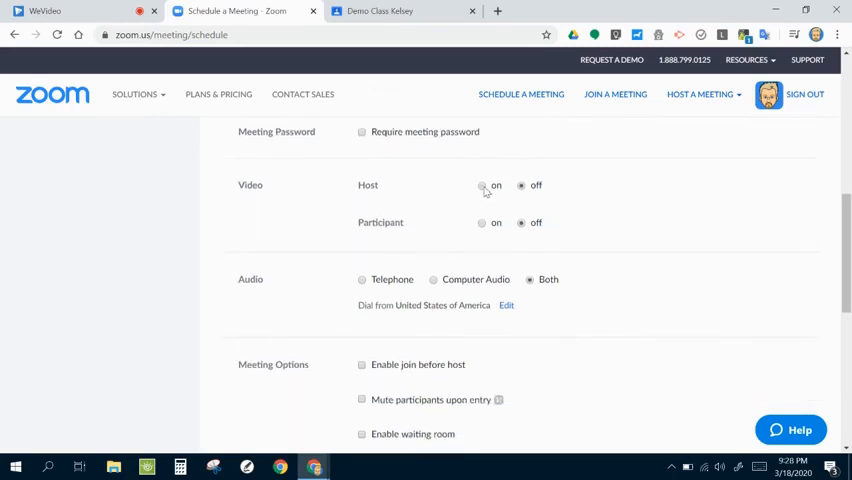
{"action": "left_click", "coordinate": [482, 184]}
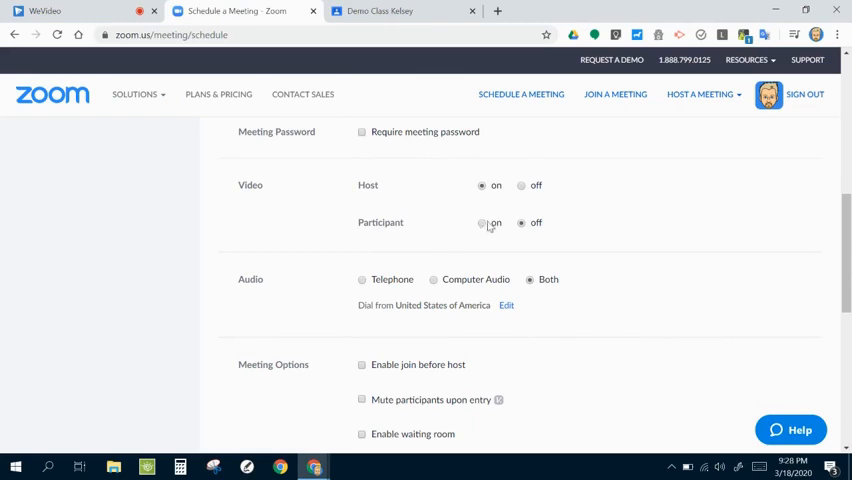
{"action": "left_click", "coordinate": [482, 222]}
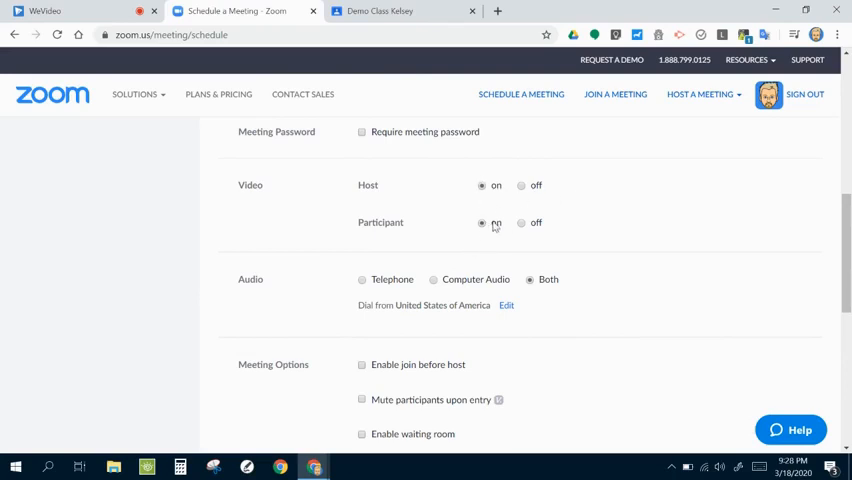
Enable 'Mute participants upon entry' and automatic local recording in Meeting Options.
{"action": "scroll", "scroll_direction": "down", "scroll_amount": 3}
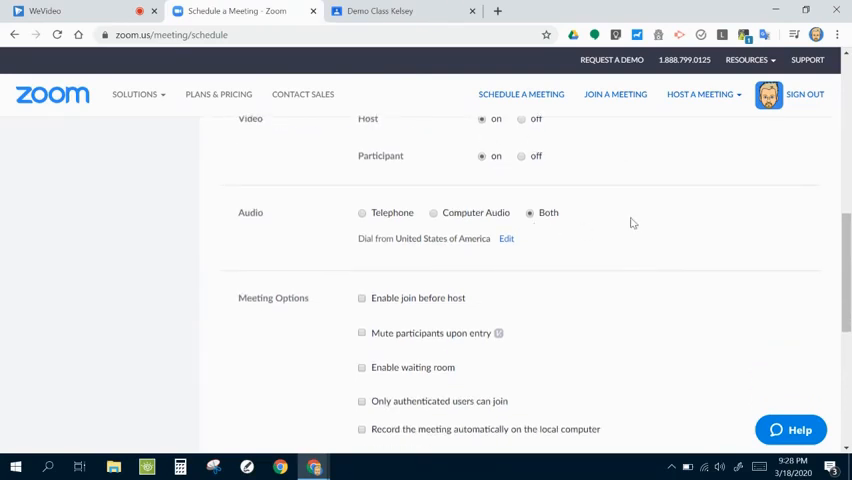
{"action": "scroll", "scroll_direction": "down", "scroll_amount": 3}
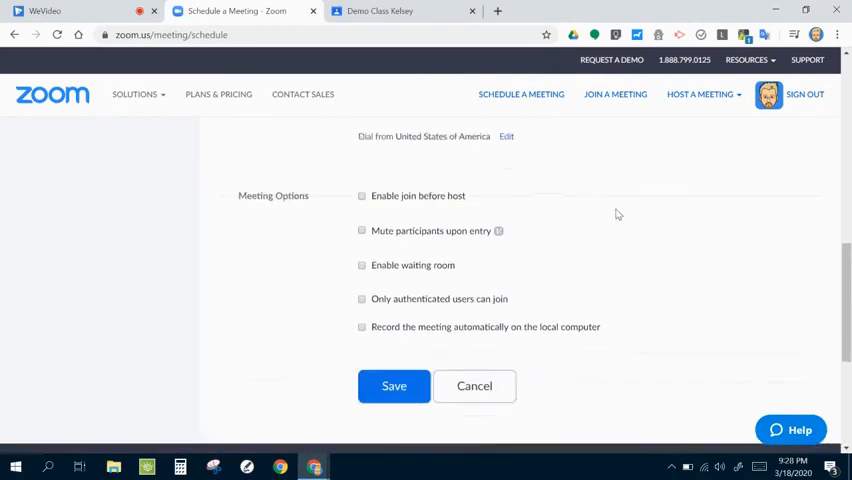
{"action": "scroll", "scroll_direction": "down", "scroll_amount": 3}
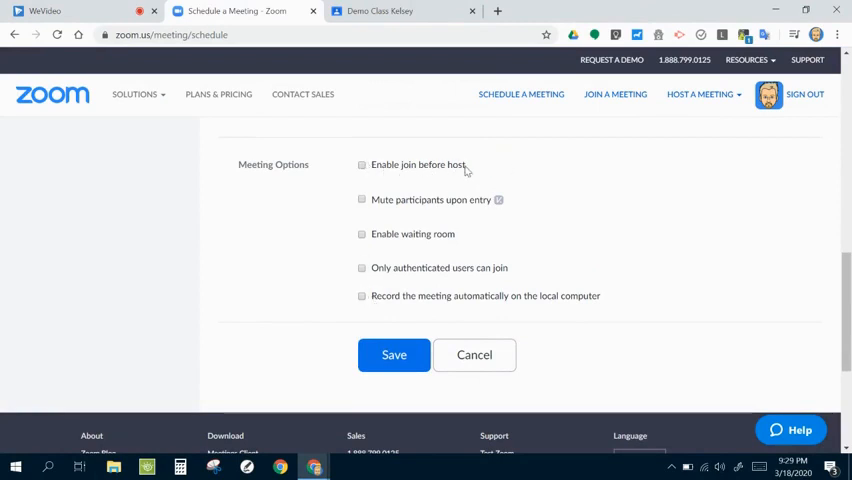
{"action": "mouse_move", "coordinate": [478, 168]}
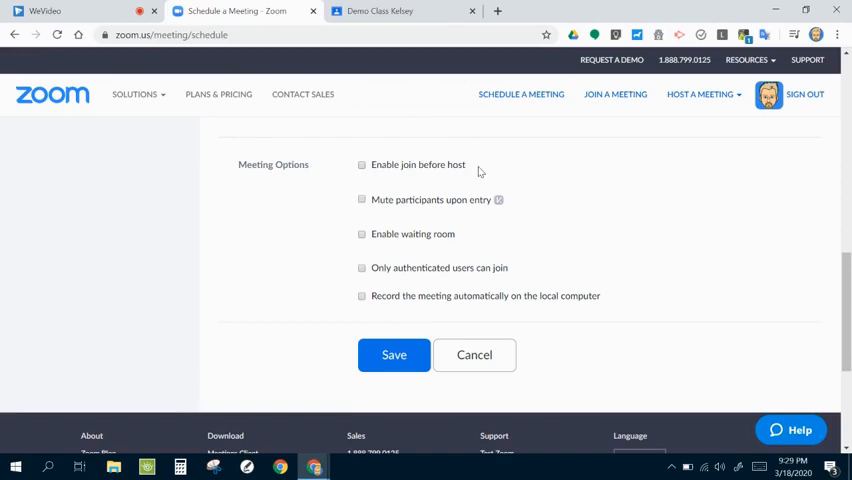
{"action": "mouse_move", "coordinate": [368, 180]}
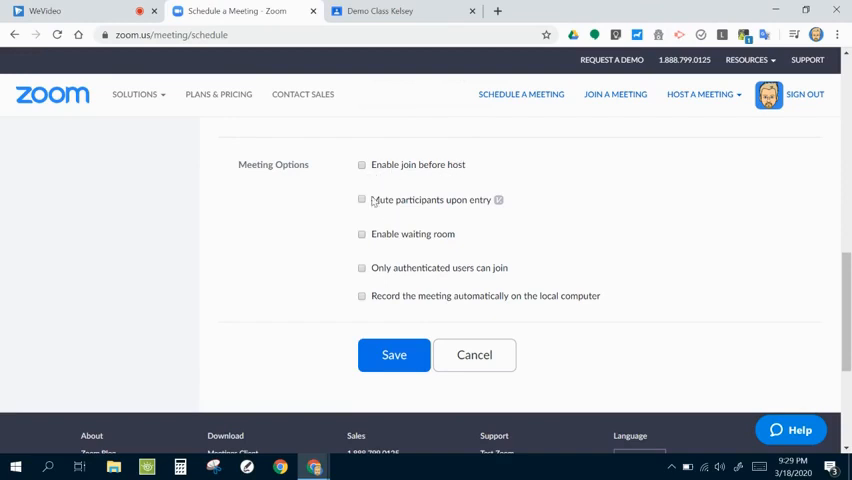
{"action": "left_click", "coordinate": [362, 200]}
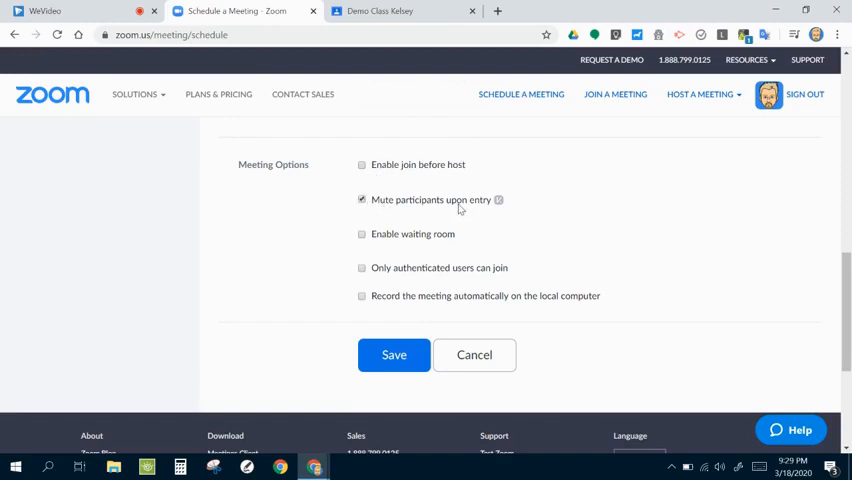
{"action": "mouse_move", "coordinate": [548, 200]}
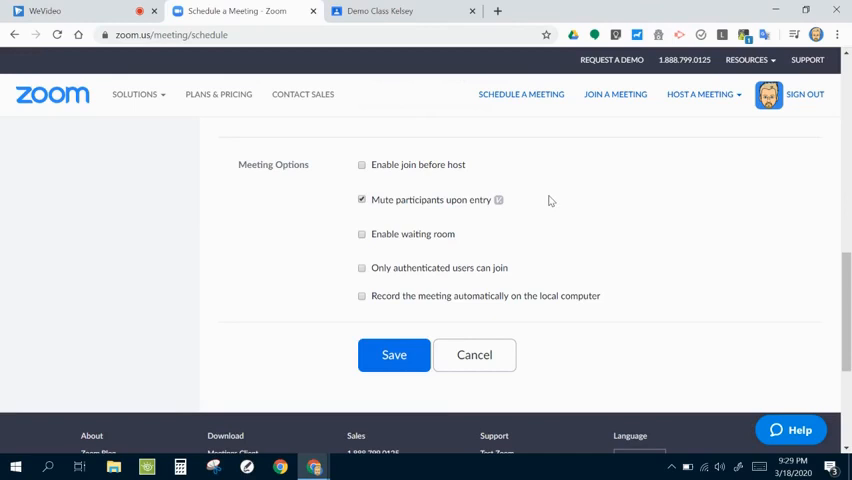
{"action": "mouse_move", "coordinate": [570, 226]}
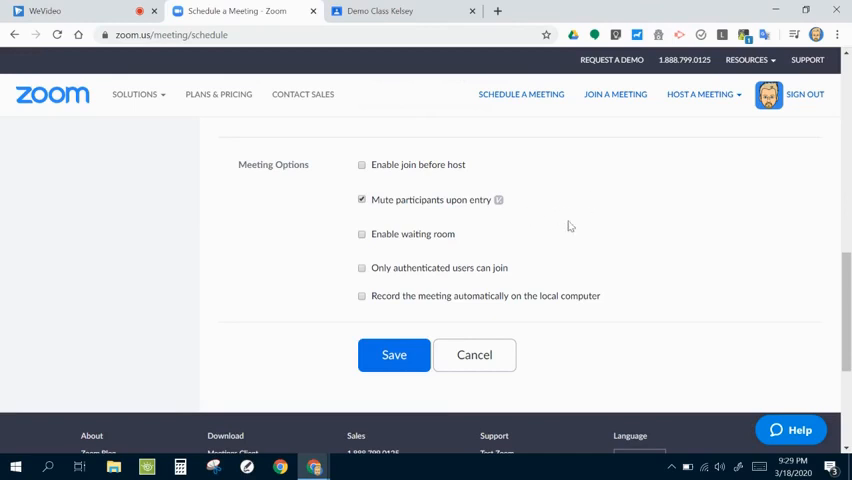
{"action": "mouse_move", "coordinate": [400, 238]}
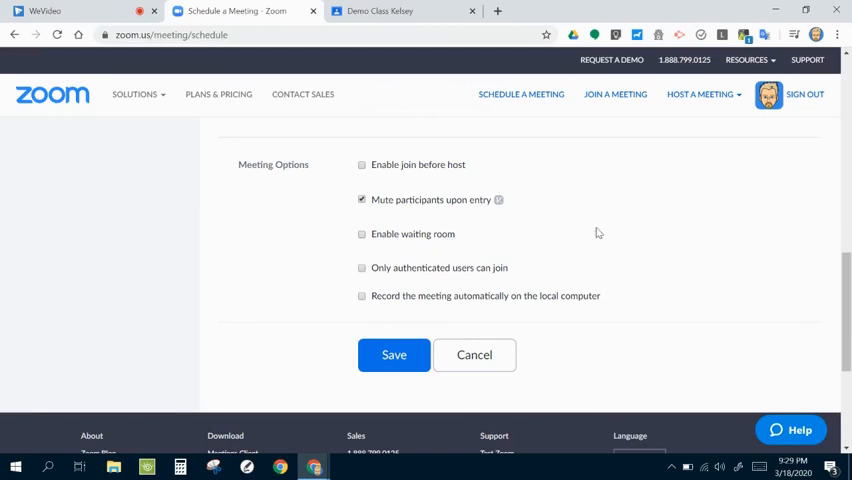
{"action": "scroll", "scroll_direction": "down", "scroll_amount": 3}
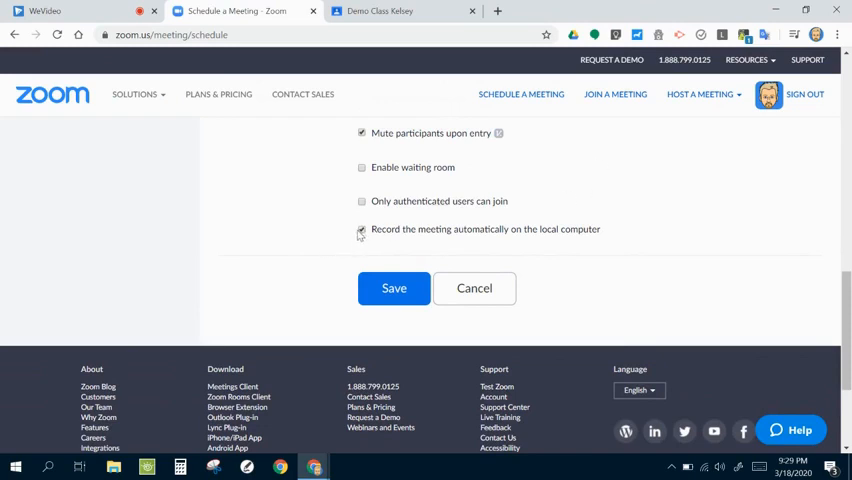
{"action": "left_click", "coordinate": [362, 228]}
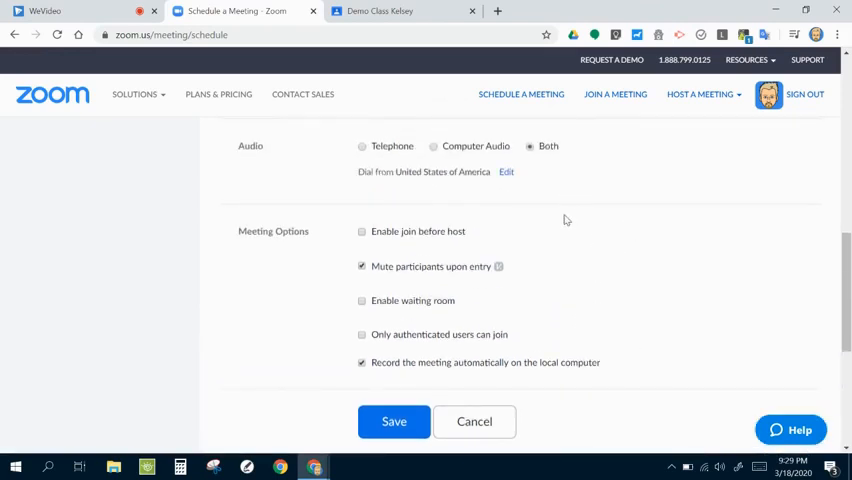
{"action": "scroll", "scroll_direction": "down", "scroll_amount": 3}
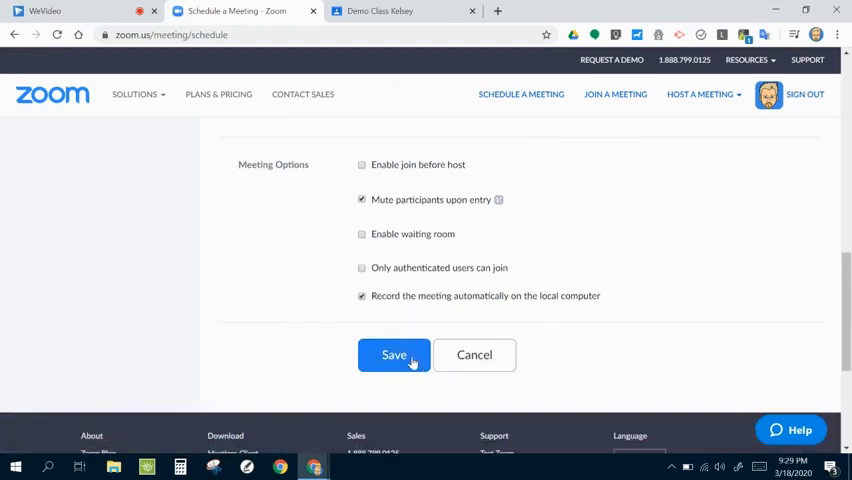
Save Demo 2, copy the invitation and select its Join URL for sharing.
{"action": "left_click", "coordinate": [394, 356]}
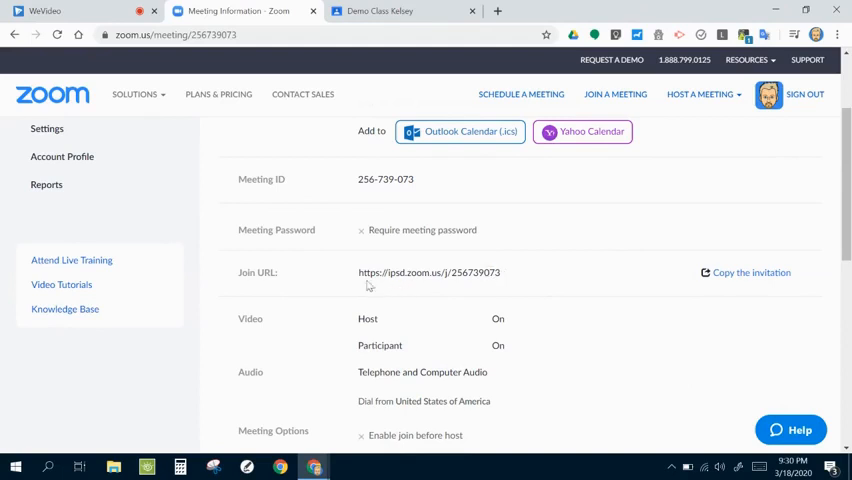
{"action": "mouse_move", "coordinate": [556, 272]}
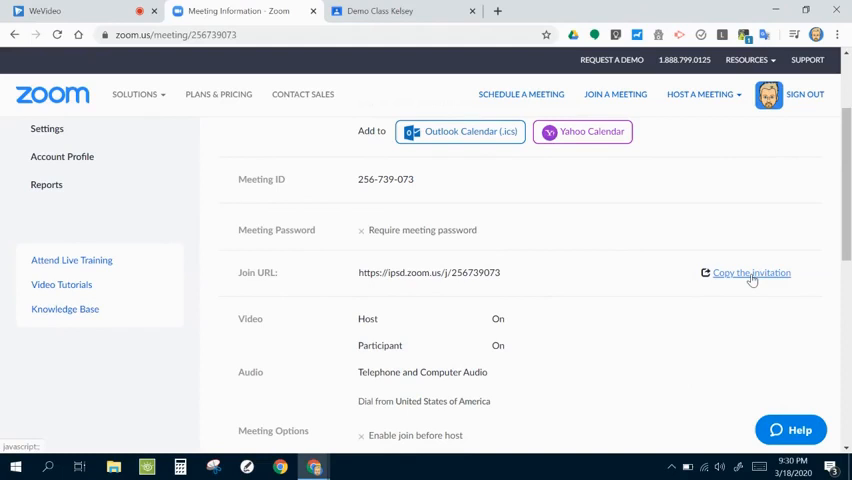
{"action": "left_click", "coordinate": [750, 272]}
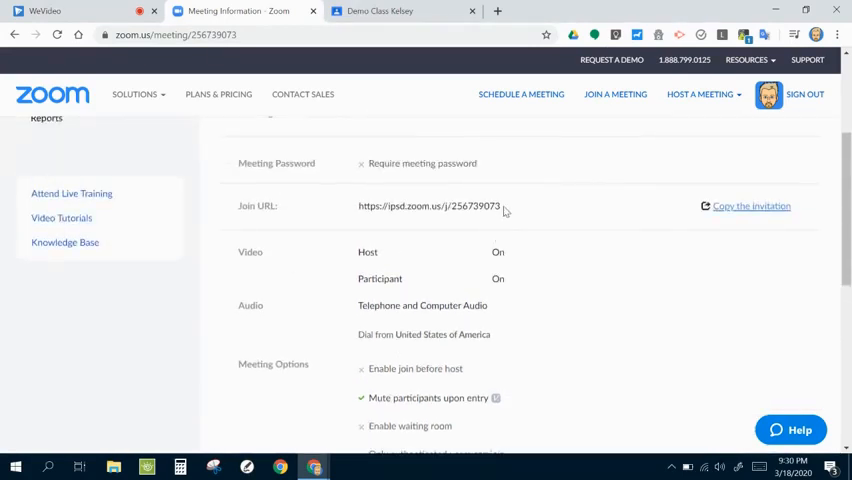
{"action": "left_click_drag", "start_coordinate": [504, 206], "coordinate": [420, 206]}
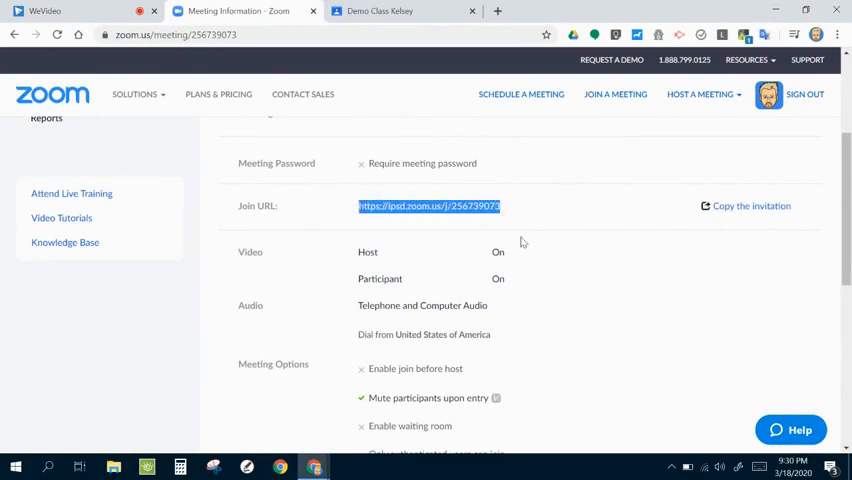
{"action": "mouse_move", "coordinate": [608, 238]}
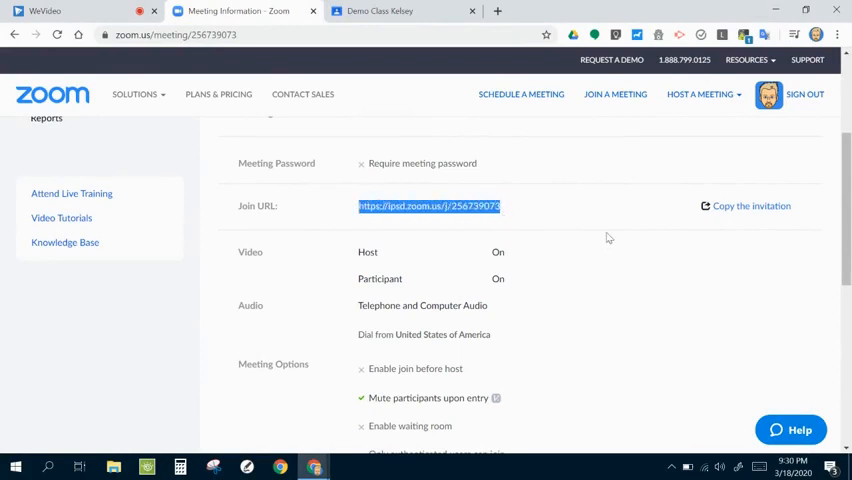
{"action": "mouse_move", "coordinate": [540, 216]}
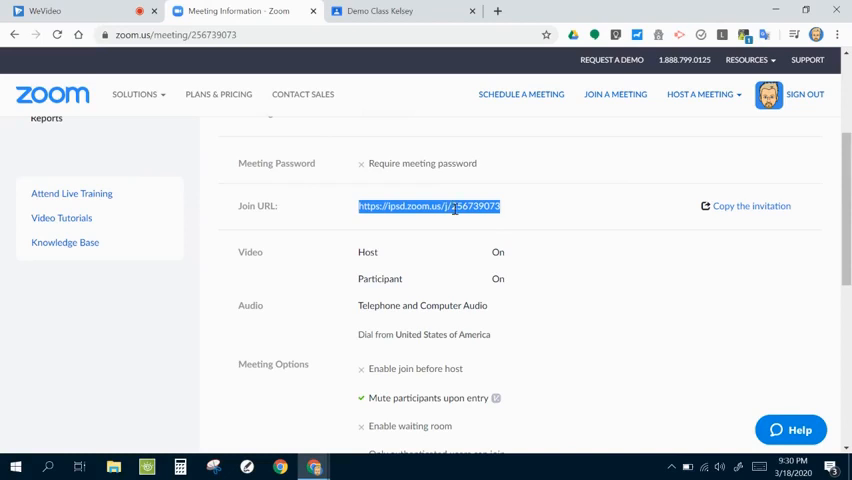
{"action": "scroll", "scroll_direction": "down", "scroll_amount": 3}
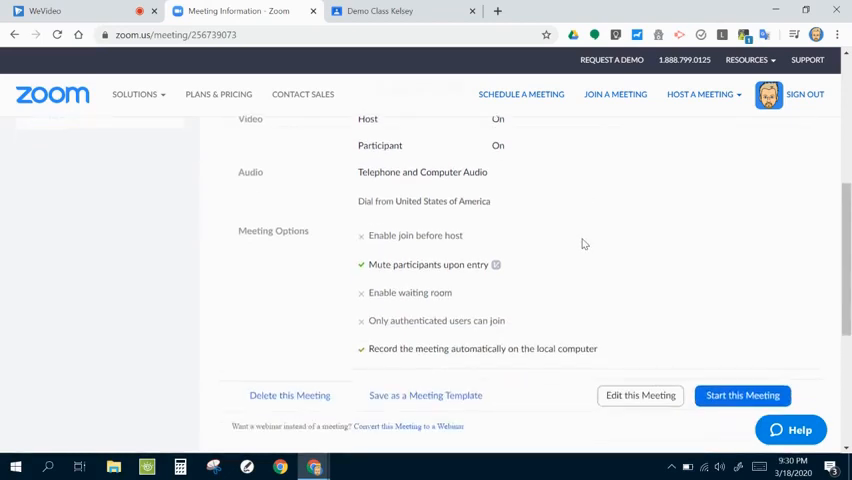
{"action": "scroll", "scroll_direction": "down", "scroll_amount": 3}
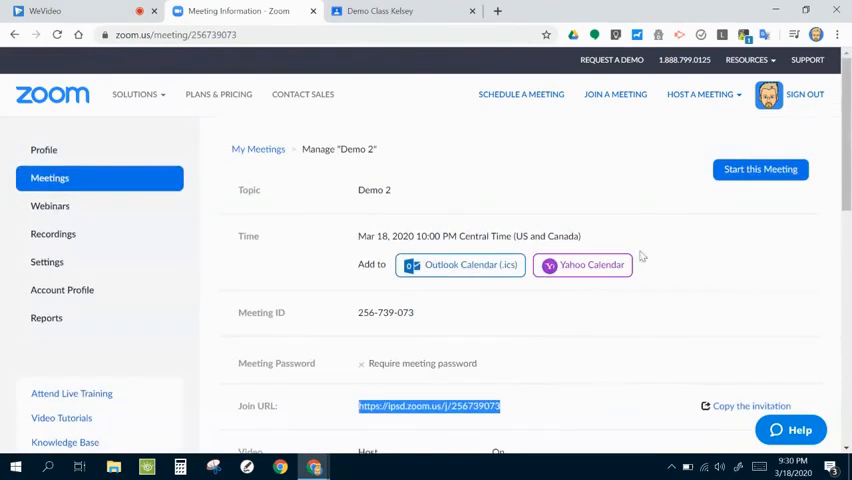
View Upcoming Meetings, then switch to the Demo Class Kelsey Google Classroom page.
{"action": "left_click", "coordinate": [50, 176]}
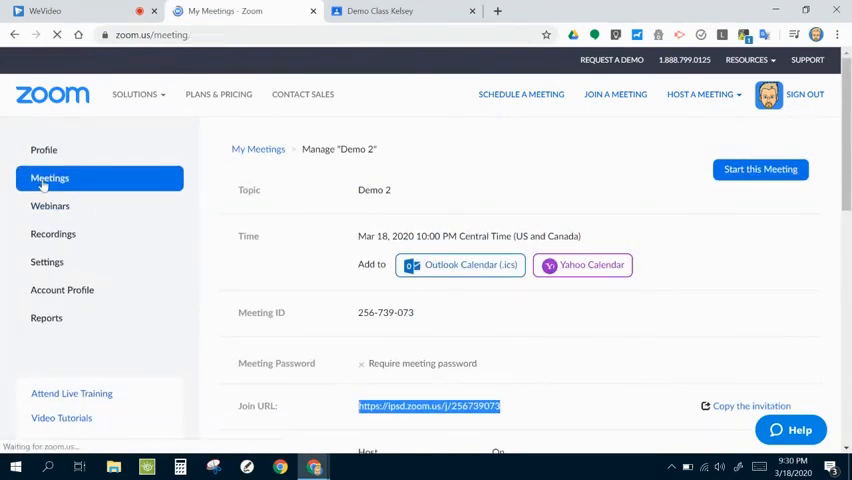
{"action": "left_click", "coordinate": [50, 178]}
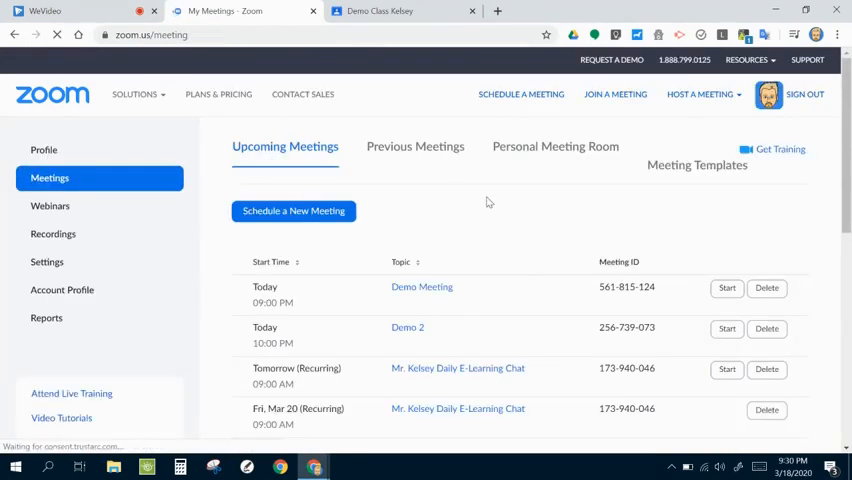
{"action": "scroll", "scroll_direction": "down", "scroll_amount": 3}
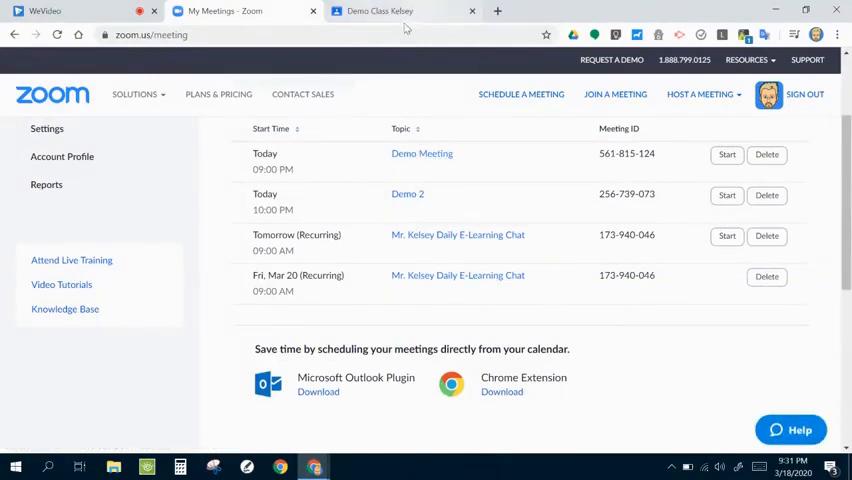
{"action": "left_click", "coordinate": [378, 12]}
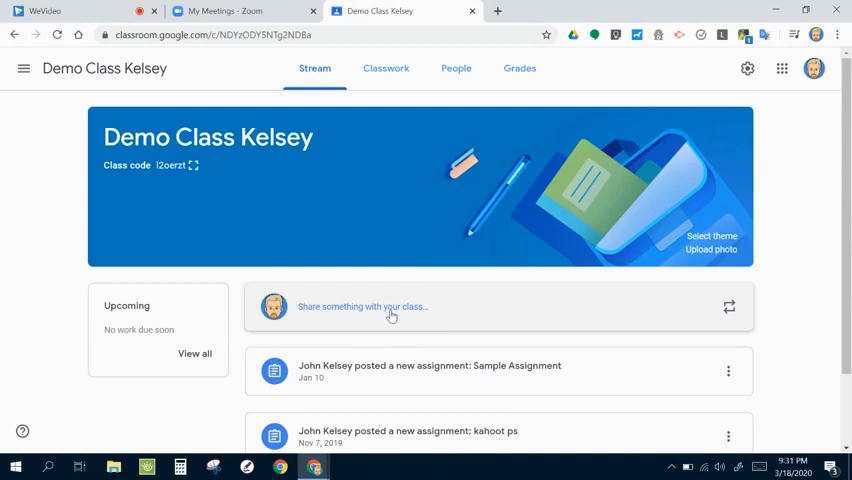
{"action": "mouse_move", "coordinate": [368, 318]}
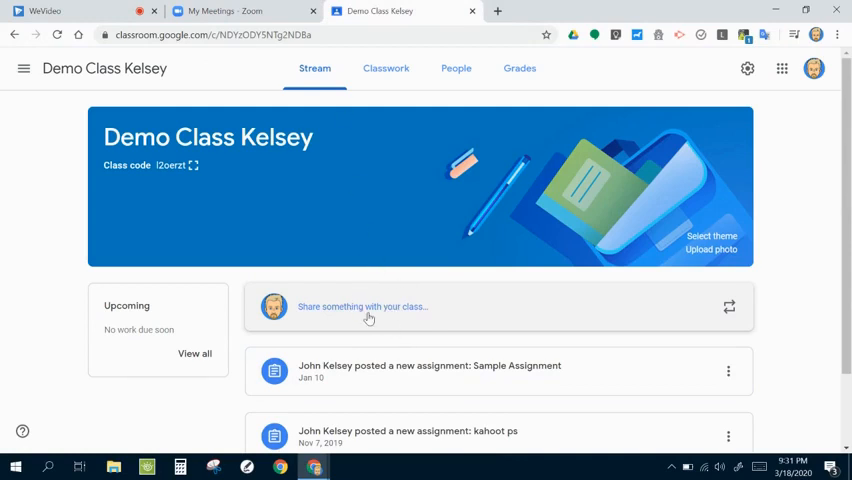
Compose a class post with the Zoom meeting link attached and text 'Click'.
{"action": "left_click", "coordinate": [362, 306]}
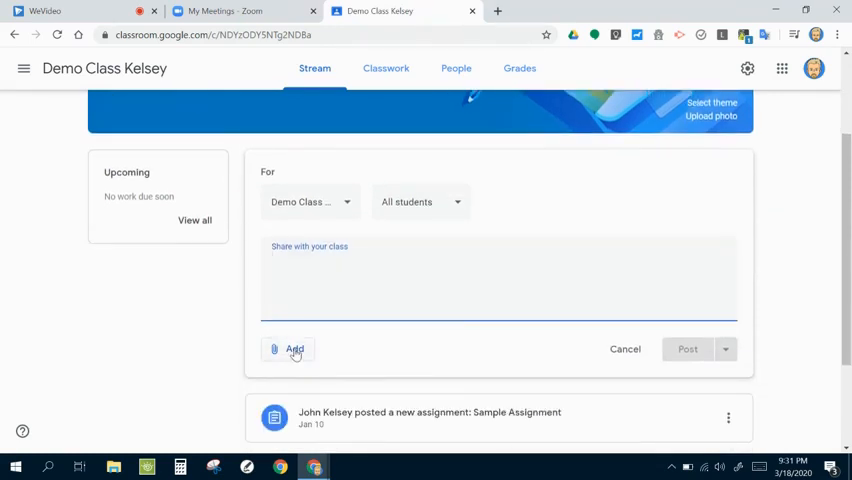
{"action": "left_click", "coordinate": [288, 348]}
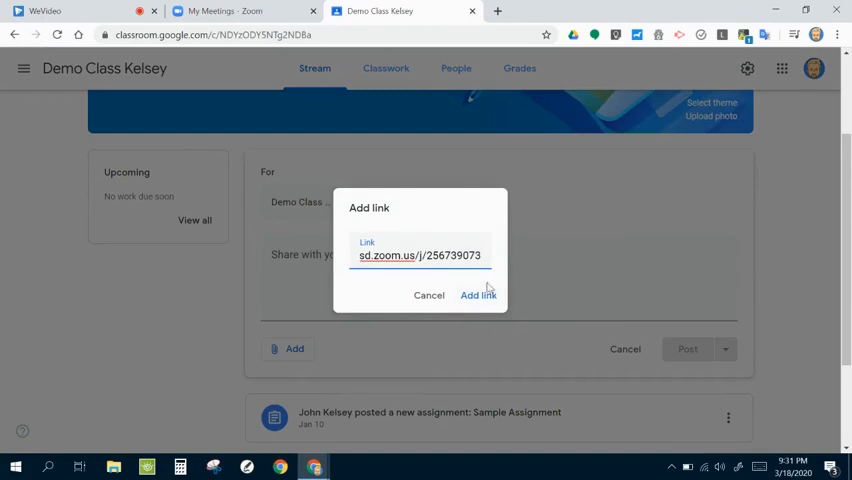
{"action": "left_click", "coordinate": [478, 296]}
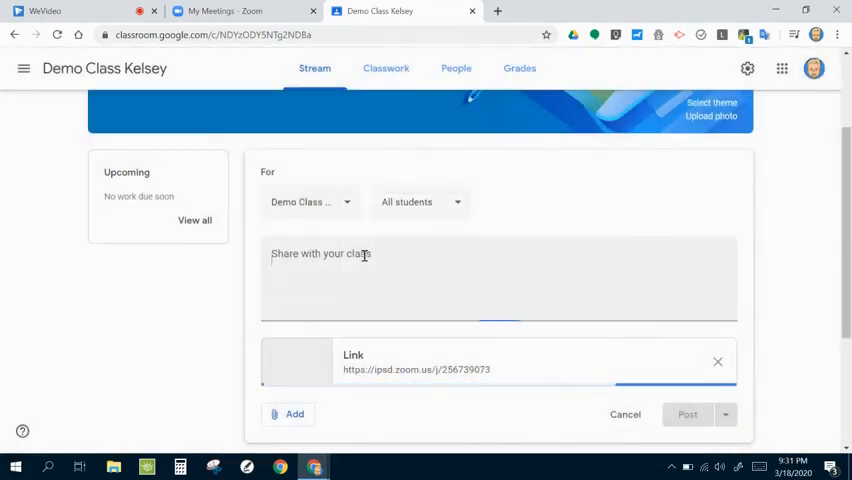
{"action": "type", "text": "Click"}
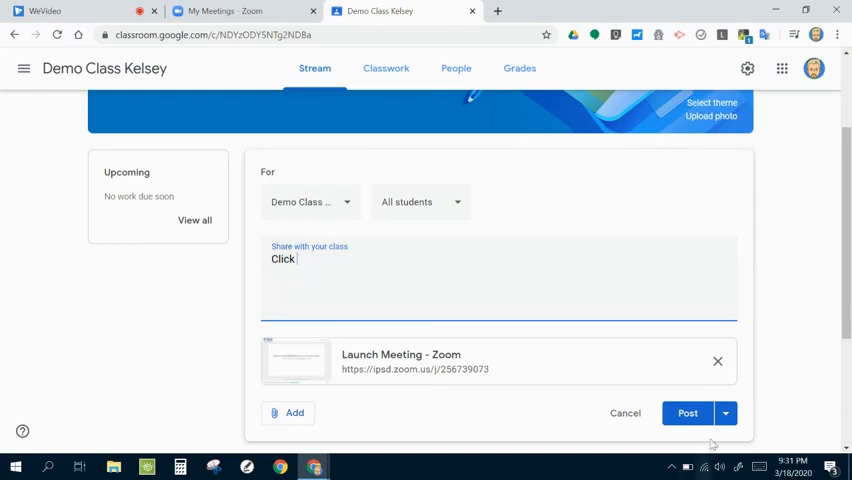
Publish the post, check the Classwork page and return to the Stream.
{"action": "left_click", "coordinate": [688, 412]}
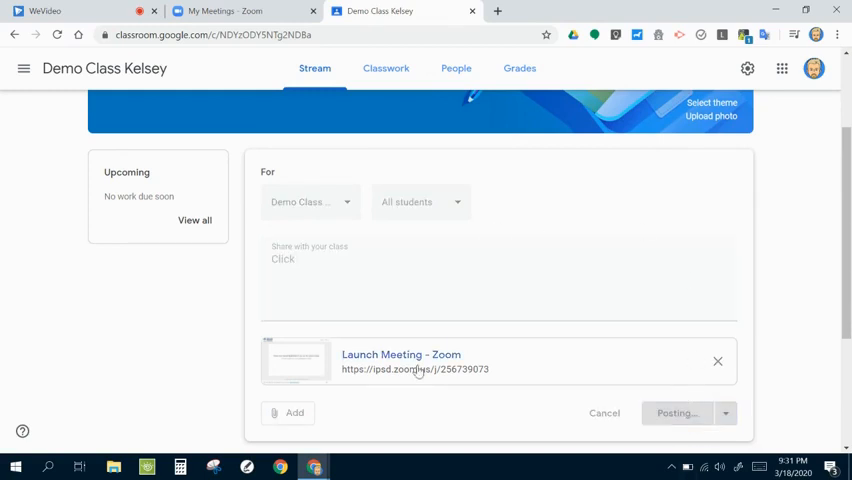
{"action": "left_click", "coordinate": [676, 412]}
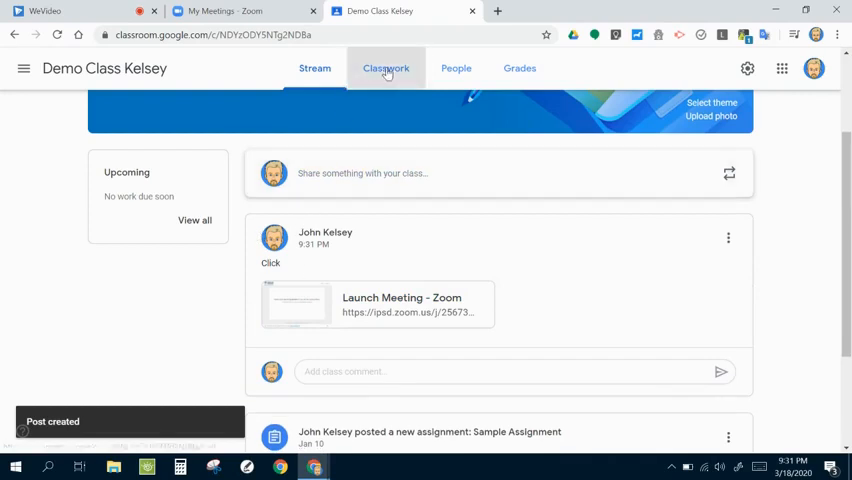
{"action": "left_click", "coordinate": [386, 68]}
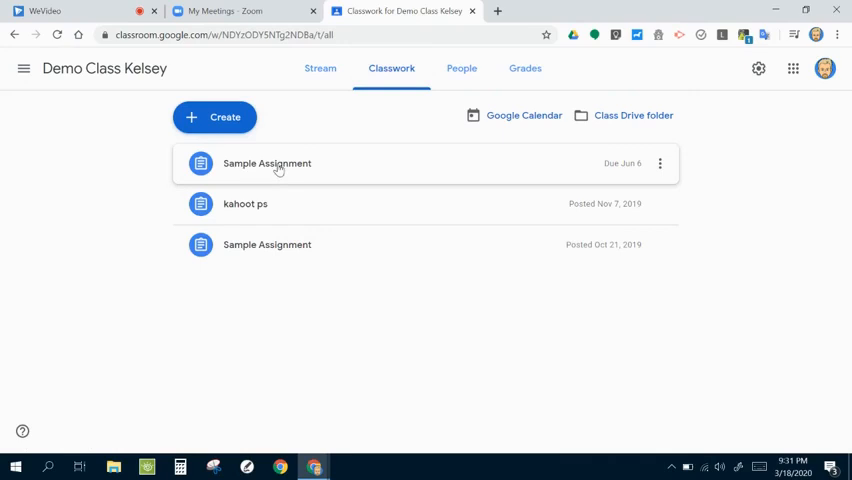
{"action": "left_click", "coordinate": [314, 68]}
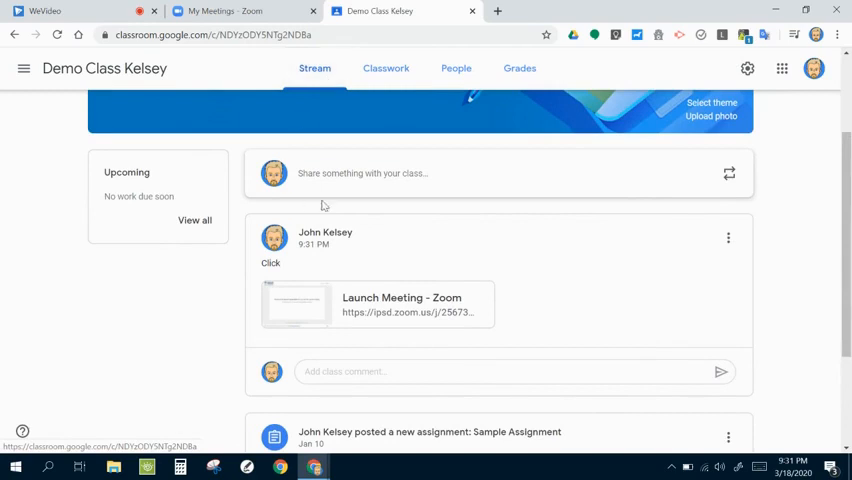
{"action": "mouse_move", "coordinate": [488, 252]}
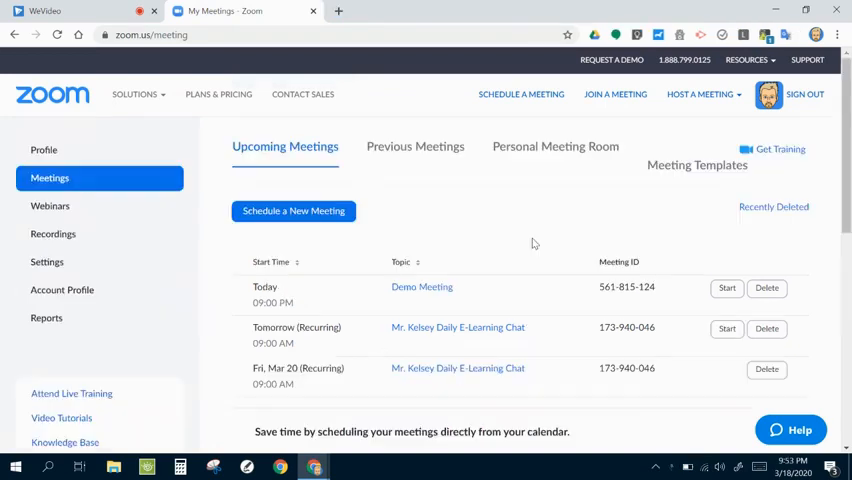
{"action": "mouse_move", "coordinate": [496, 282]}
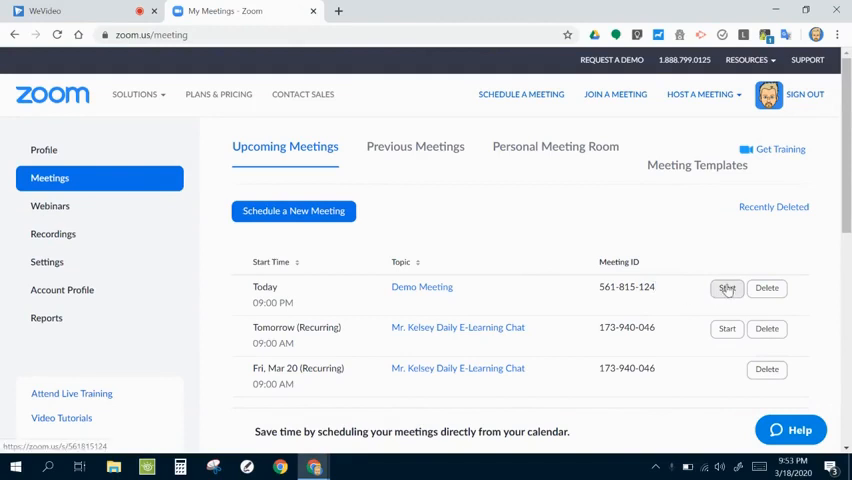
Start Demo Meeting and let the browser launch the Zoom Meetings app.
{"action": "left_click", "coordinate": [728, 288]}
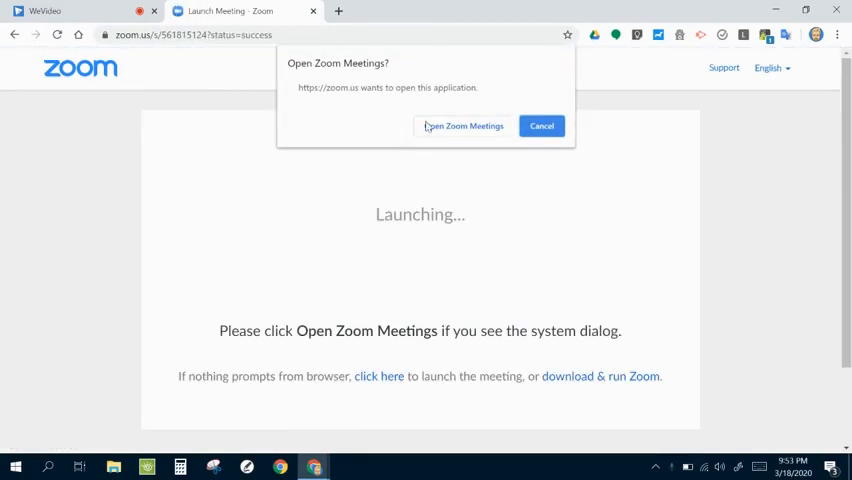
{"action": "mouse_move", "coordinate": [462, 126]}
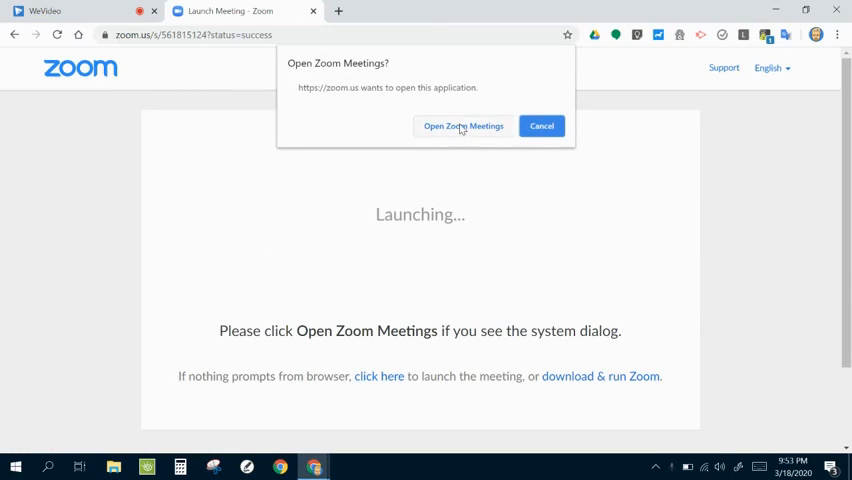
{"action": "left_click", "coordinate": [462, 126]}
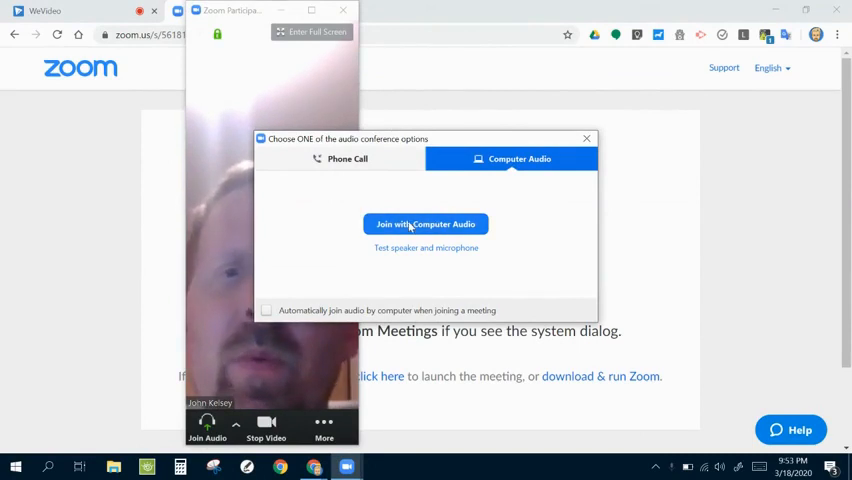
Join with computer audio, mute the microphone, and leave the video turned off after toggling it.
{"action": "left_click", "coordinate": [424, 224]}
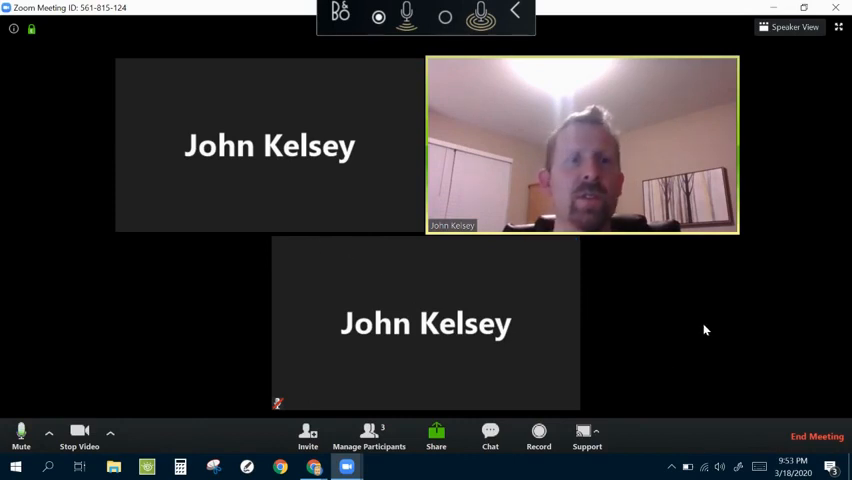
{"action": "mouse_move", "coordinate": [796, 28]}
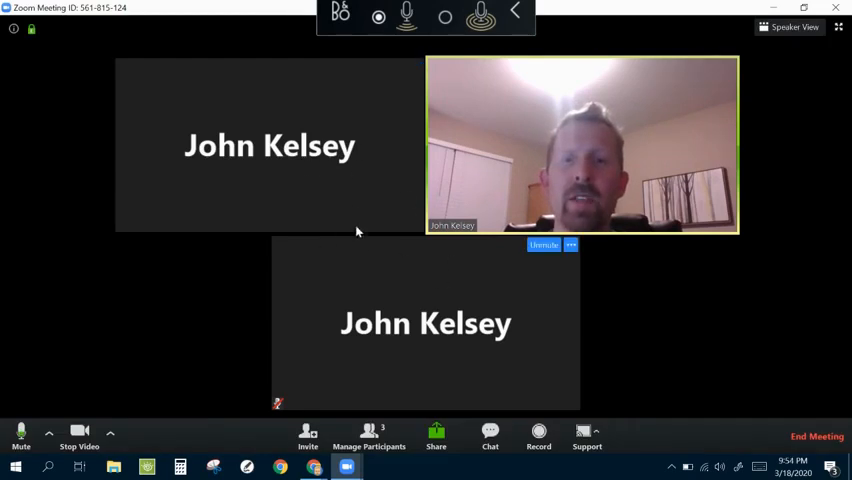
{"action": "mouse_move", "coordinate": [670, 128]}
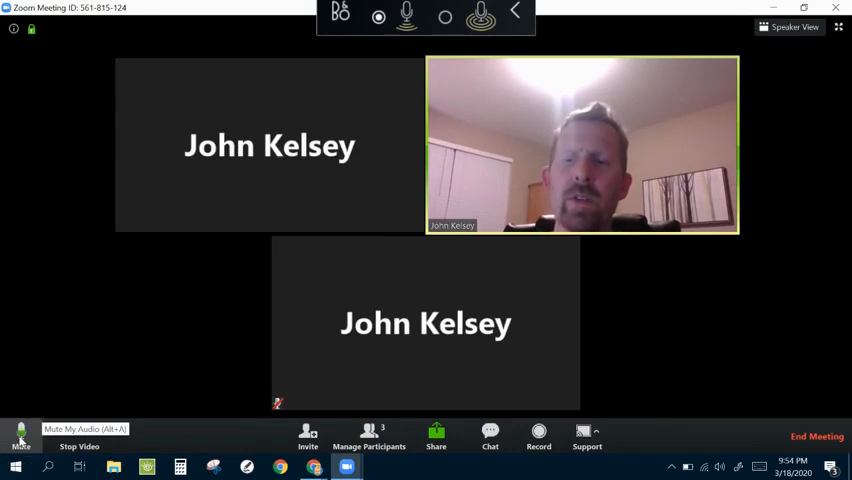
{"action": "left_click", "coordinate": [20, 436]}
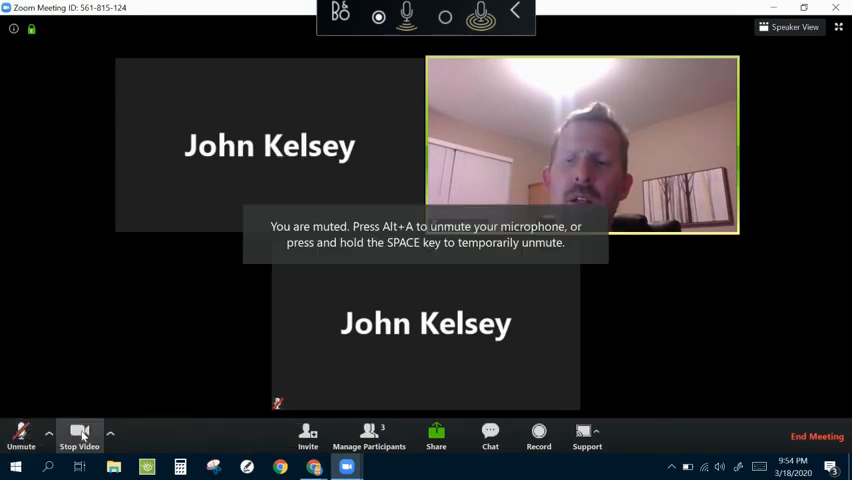
{"action": "left_click", "coordinate": [78, 436]}
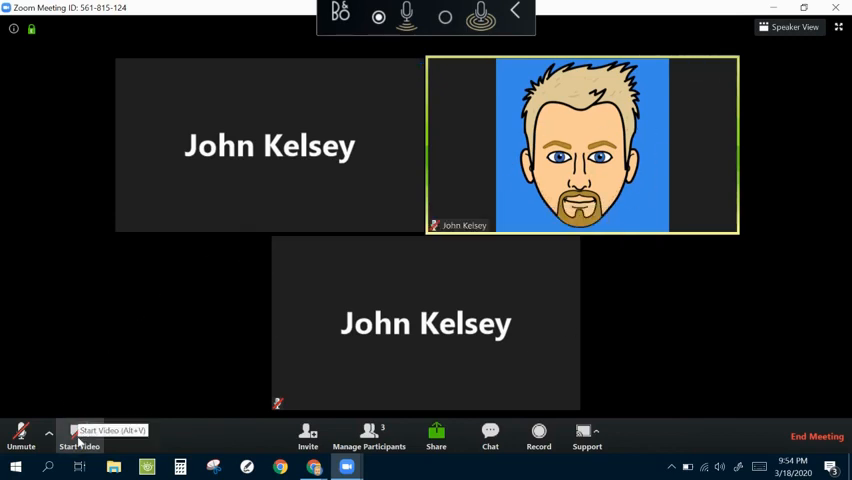
{"action": "left_click", "coordinate": [78, 436]}
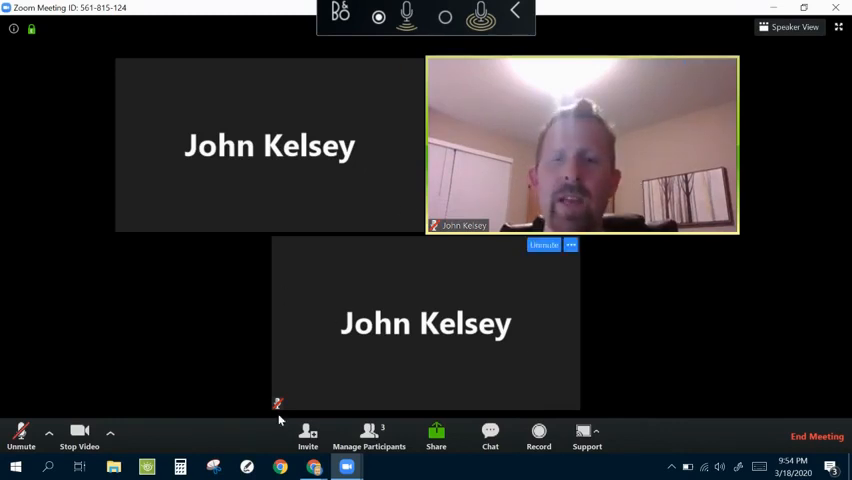
{"action": "left_click", "coordinate": [78, 436]}
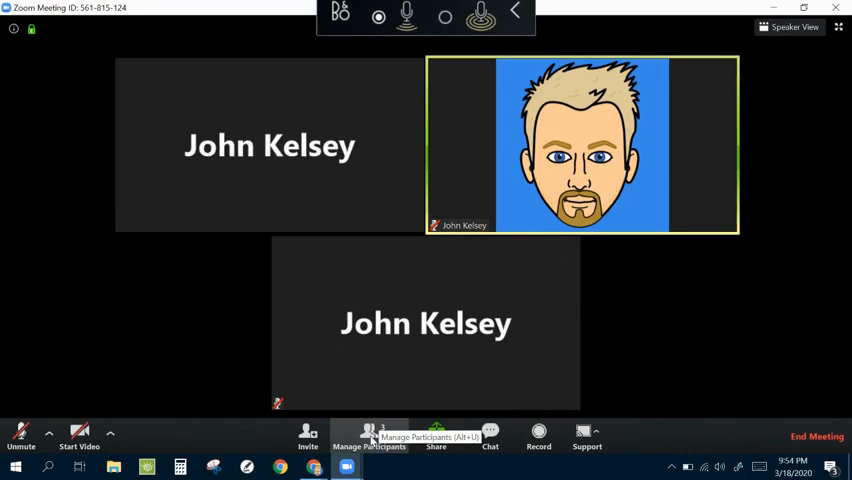
Show the participant list and back out of Mute All, allowing participants to unmute themselves.
{"action": "left_click", "coordinate": [368, 436]}
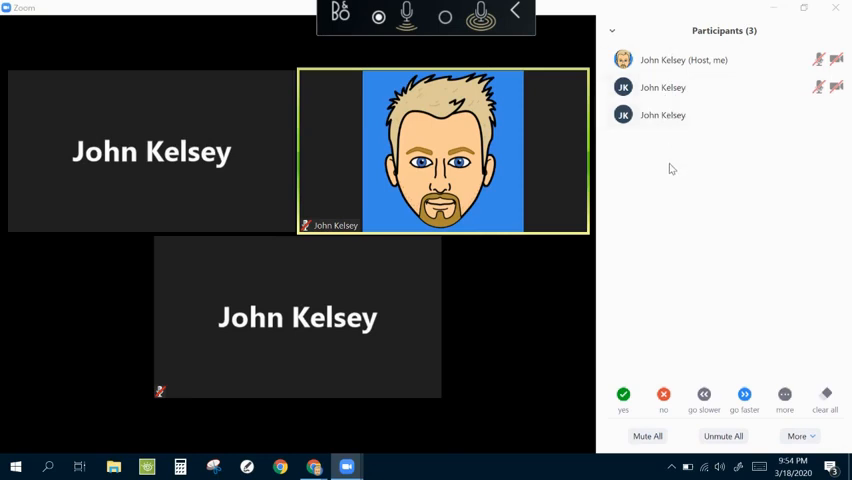
{"action": "mouse_move", "coordinate": [664, 88]}
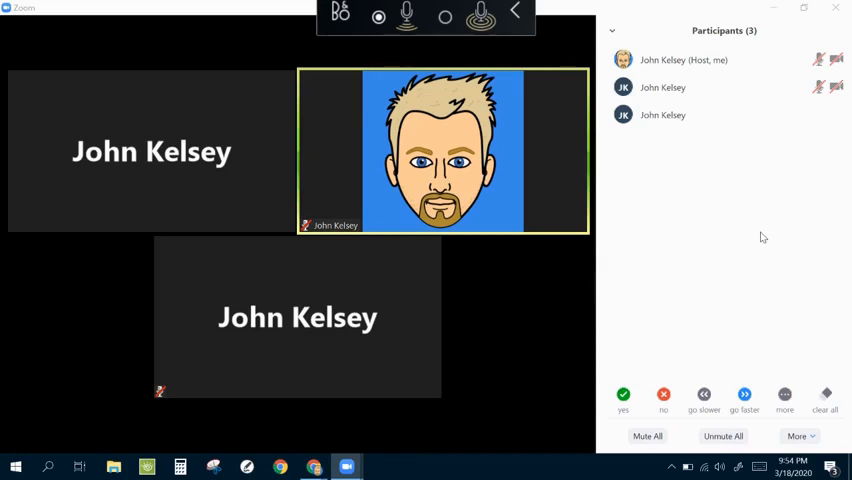
{"action": "mouse_move", "coordinate": [642, 408]}
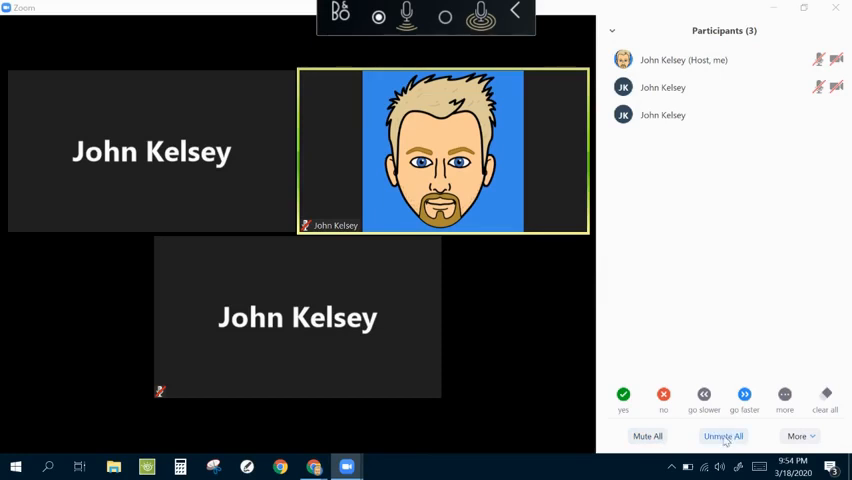
{"action": "left_click", "coordinate": [648, 436]}
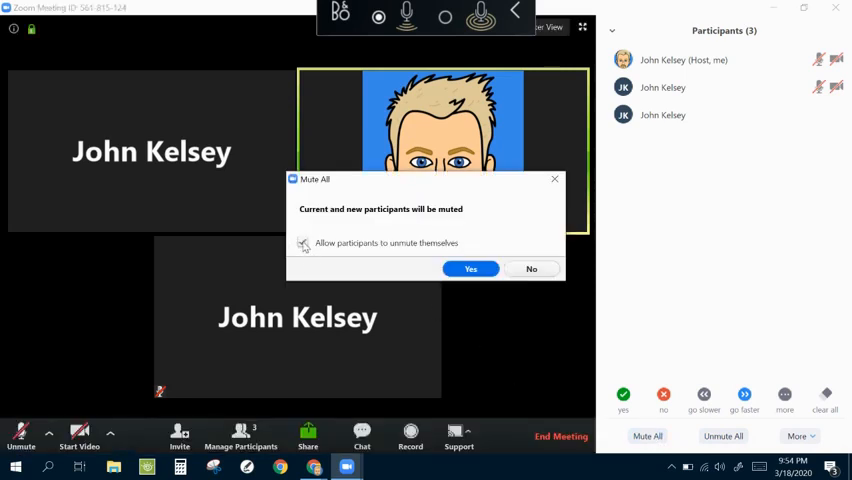
{"action": "left_click", "coordinate": [304, 244]}
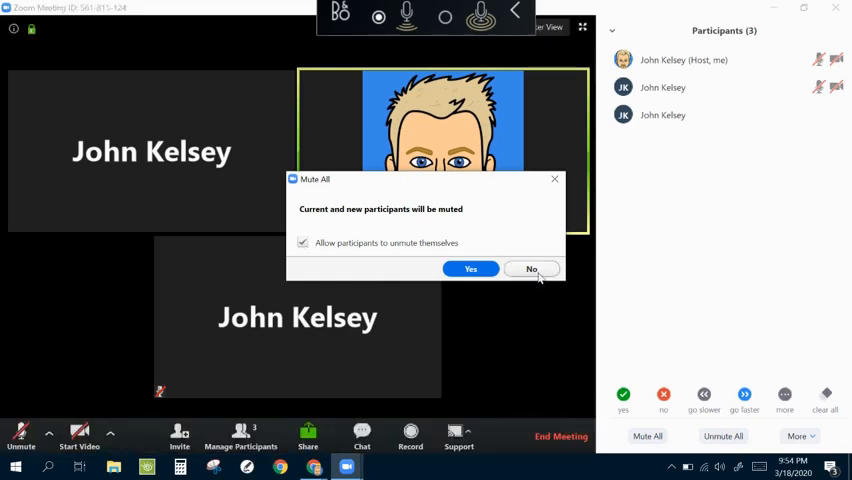
{"action": "left_click", "coordinate": [532, 268]}
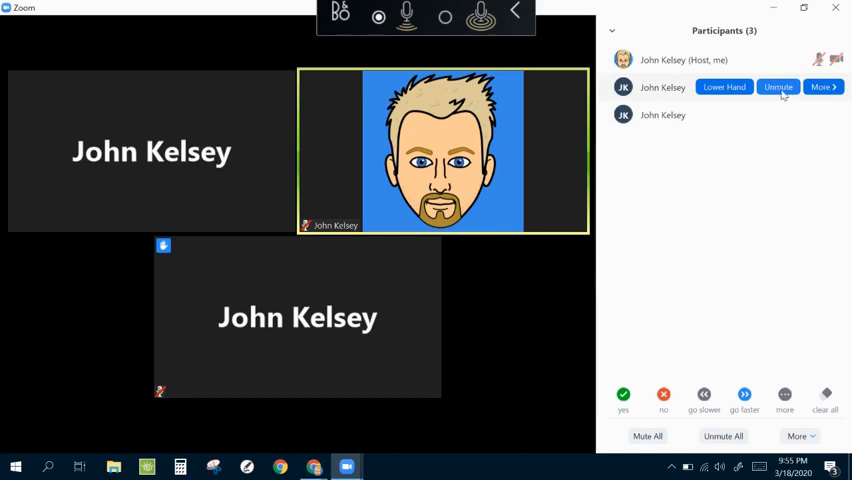
Ask a participant to unmute, lower their raised hand, and bring up the group chat.
{"action": "left_click", "coordinate": [778, 88]}
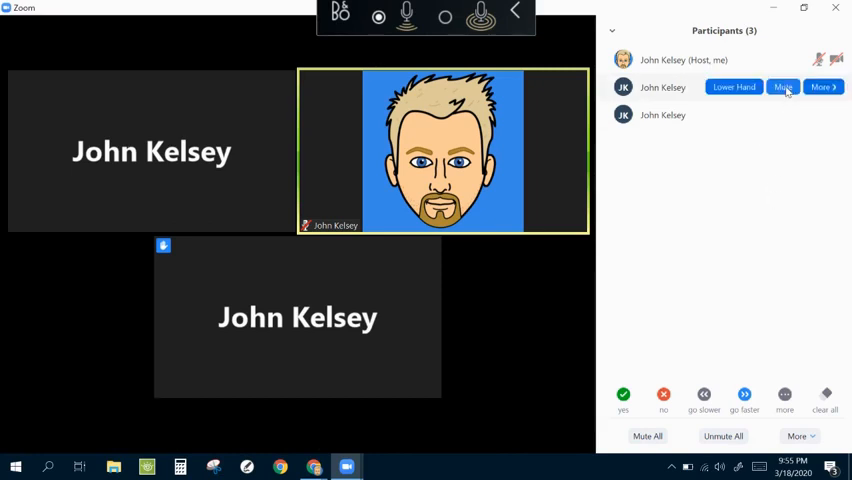
{"action": "left_click", "coordinate": [784, 88]}
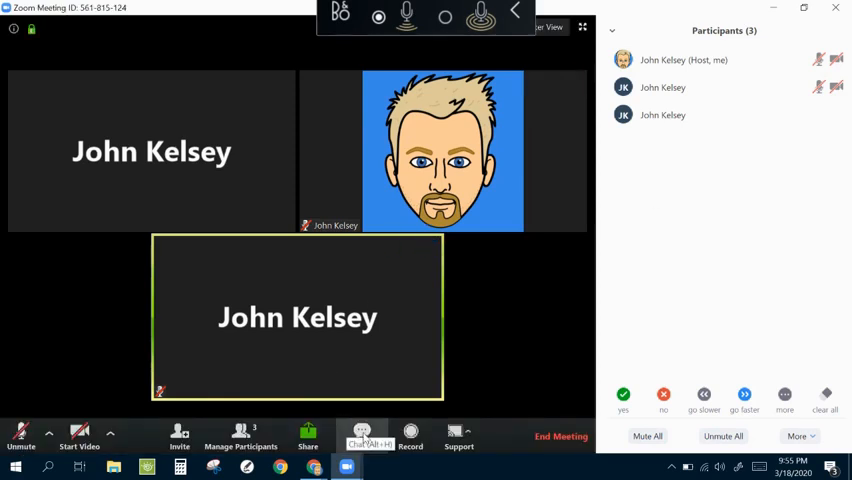
{"action": "left_click", "coordinate": [362, 436]}
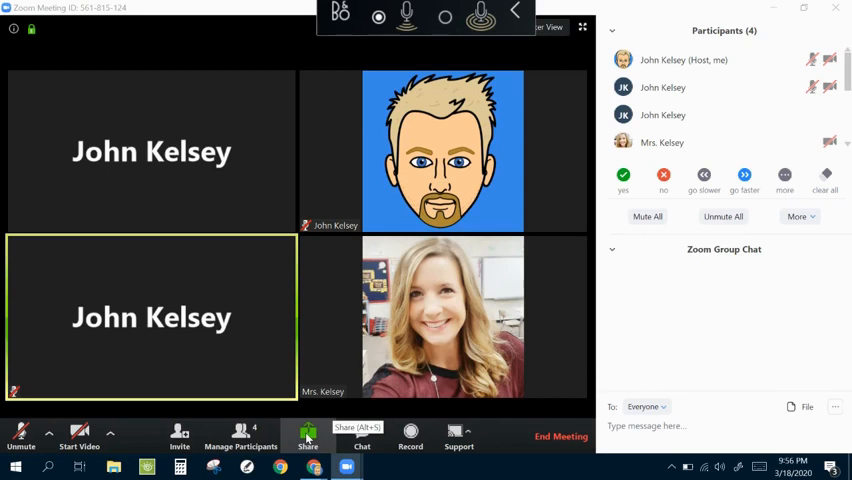
Bring up the Share Screen choices and select the Whiteboard to share.
{"action": "left_click", "coordinate": [308, 432]}
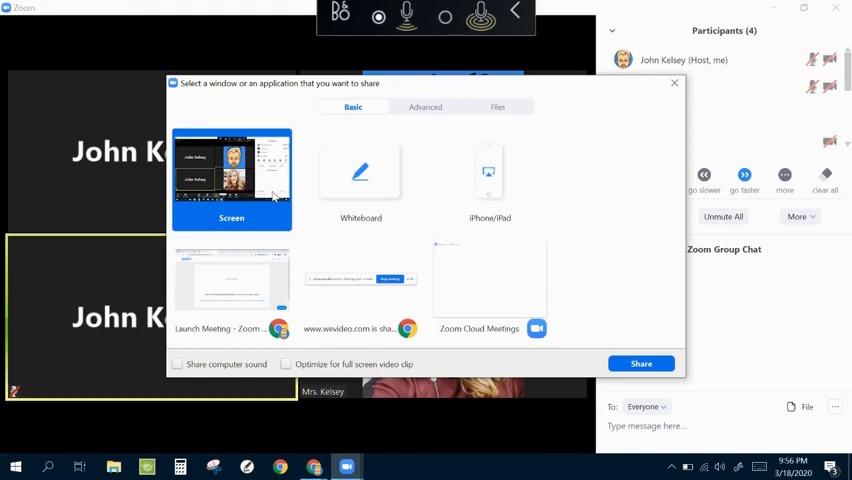
{"action": "mouse_move", "coordinate": [276, 196]}
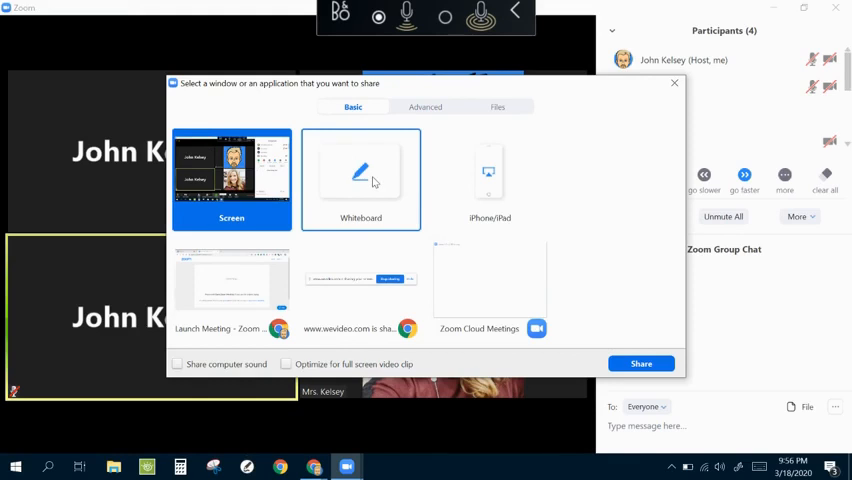
{"action": "left_click", "coordinate": [360, 180]}
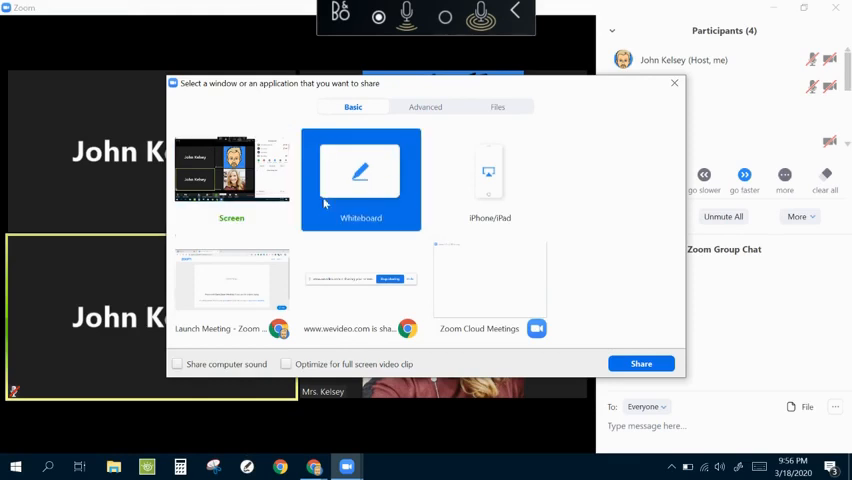
{"action": "left_click", "coordinate": [232, 284]}
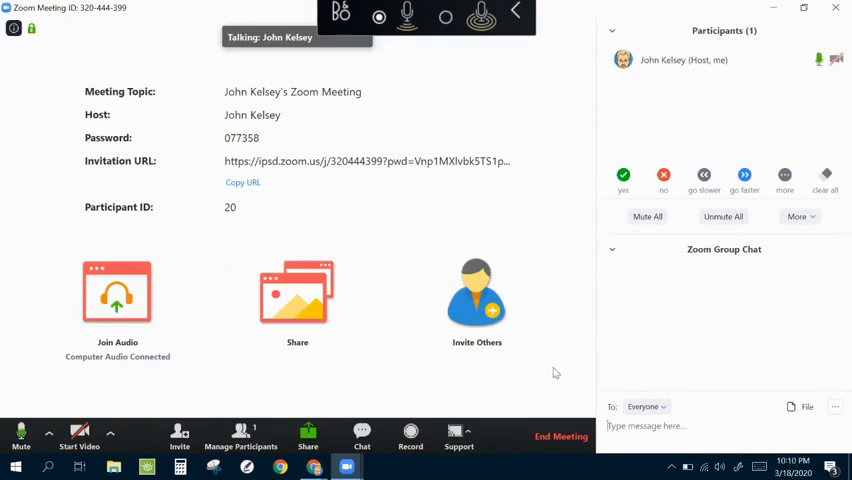
{"action": "mouse_move", "coordinate": [560, 436]}
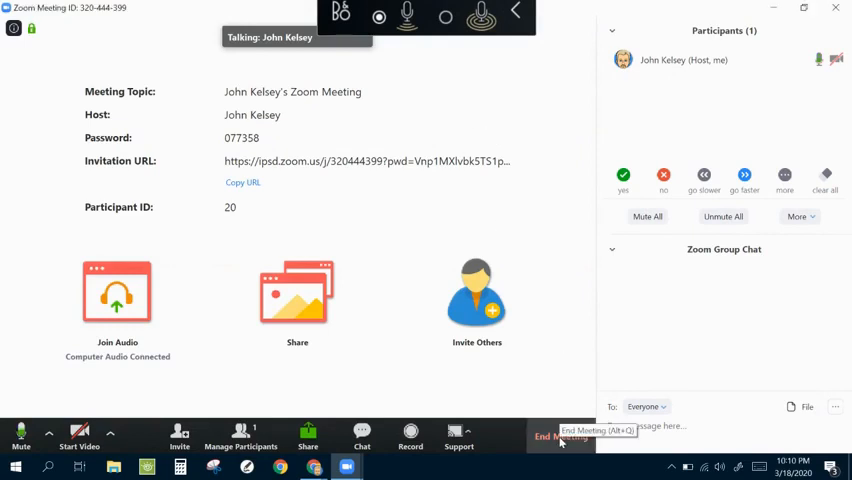
Bring up the End Meeting prompt offering to end for all or leave.
{"action": "left_click", "coordinate": [560, 436]}
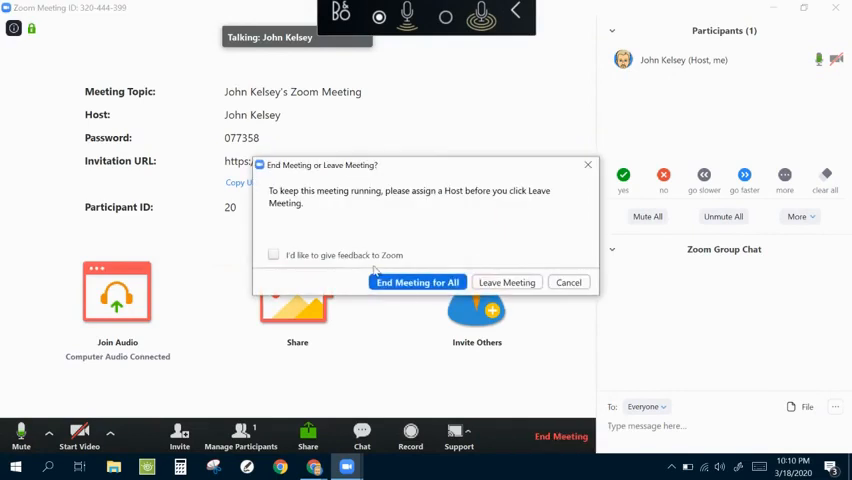